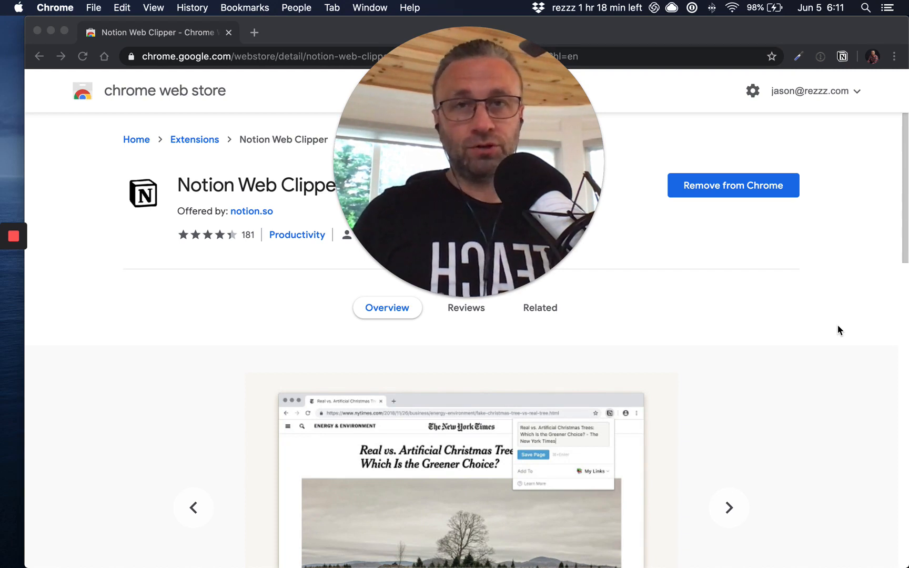
Click repeatedly on the same spot near the bottom of the store page
left_click(728, 507)
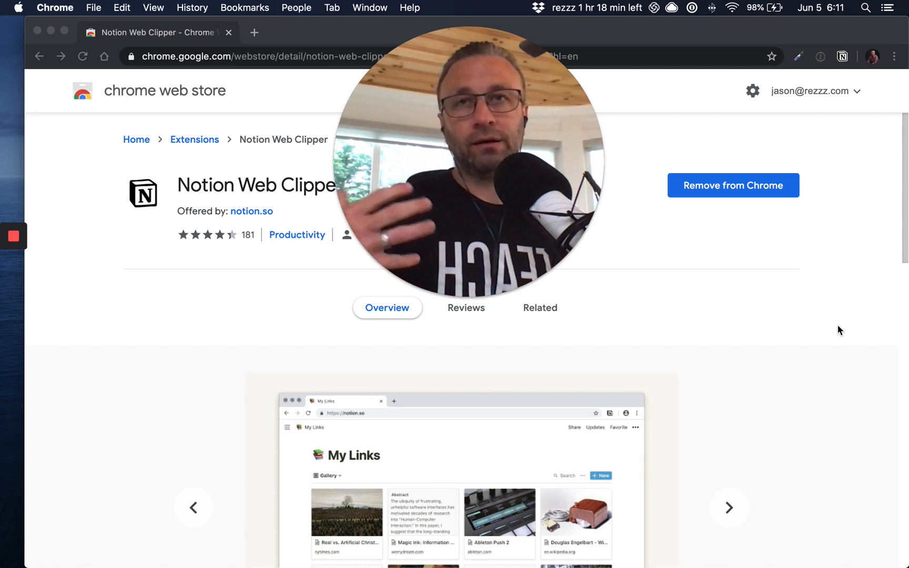
left_click(729, 508)
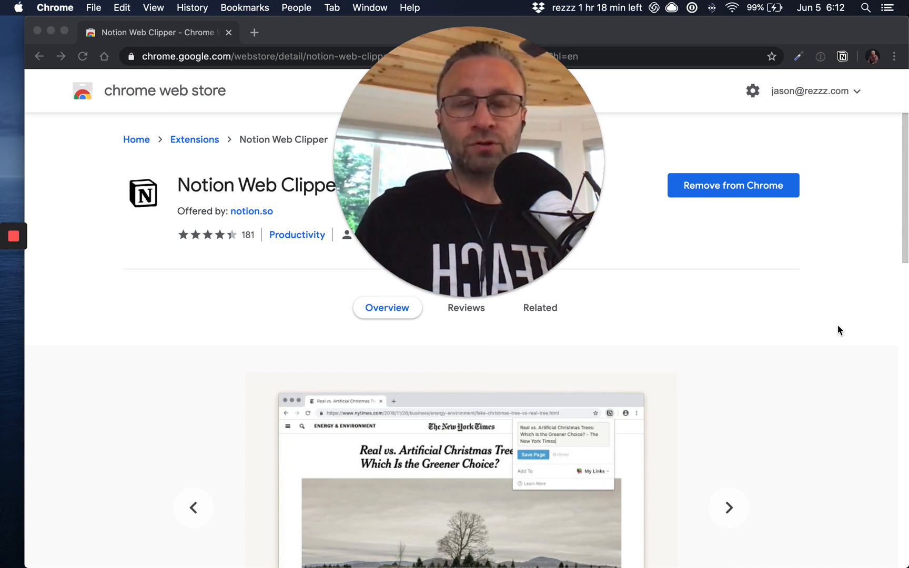
left_click(727, 507)
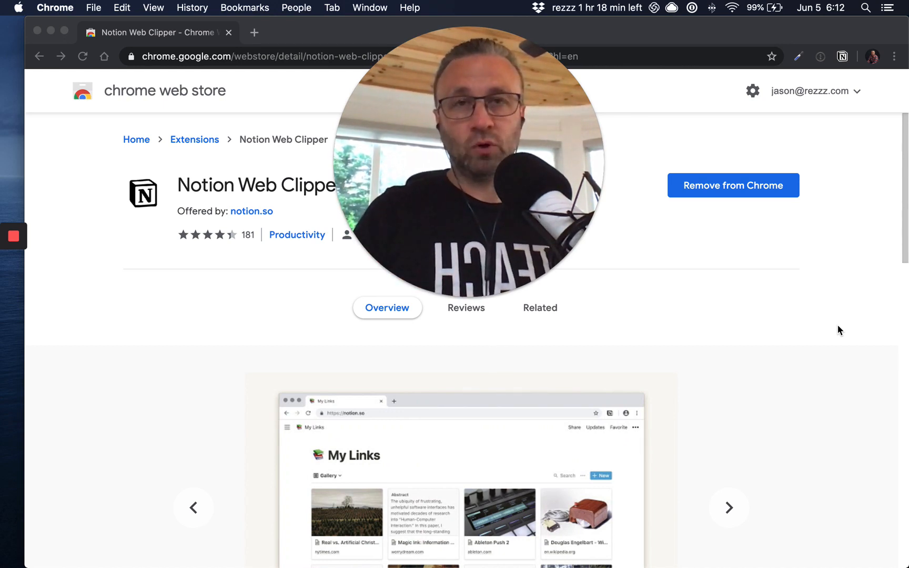
left_click(728, 508)
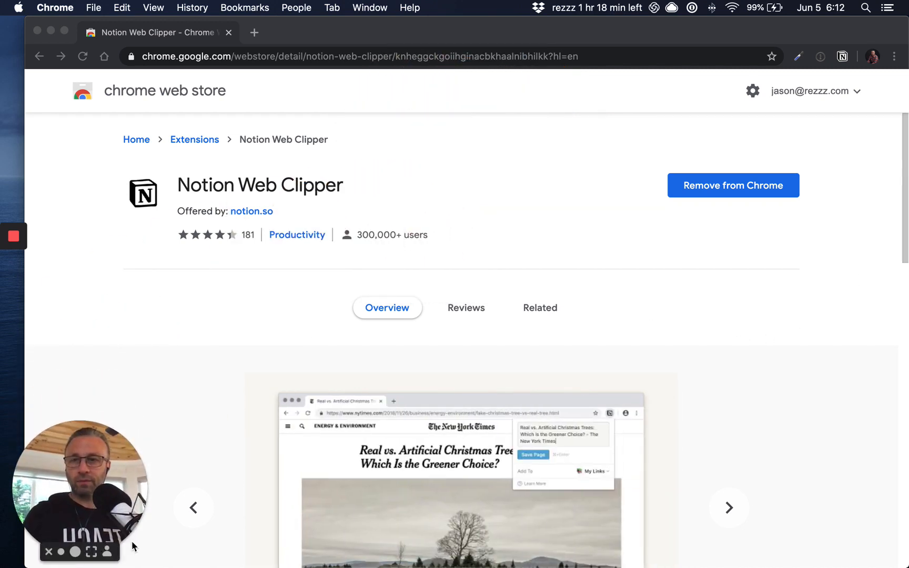
left_click(728, 507)
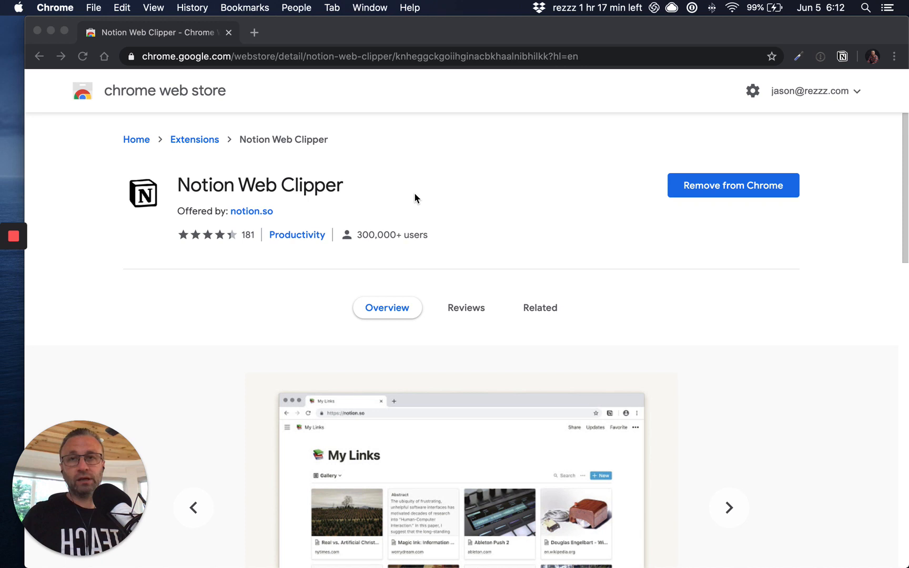
left_click(728, 507)
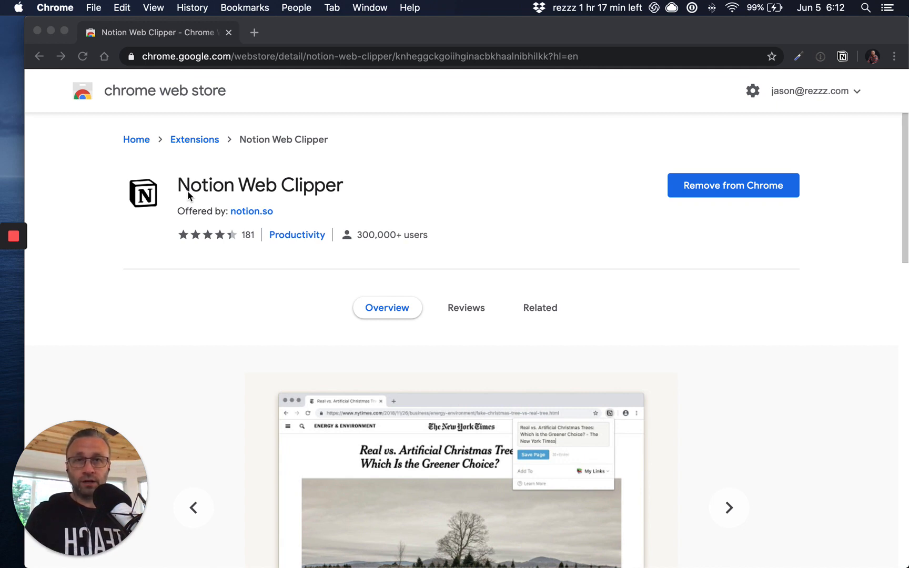
left_click(728, 508)
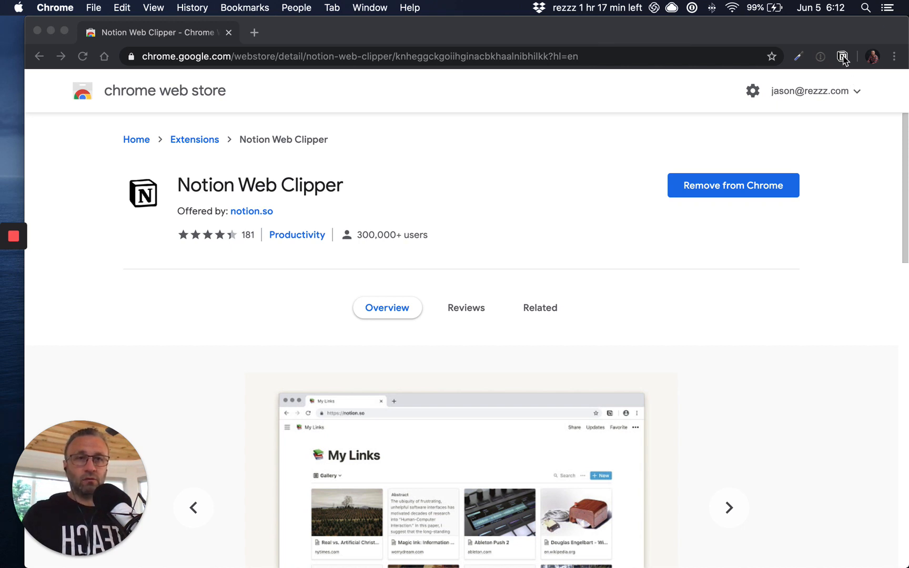
Open the Notion Web Clipper popup and inspect its underlying page in DevTools
left_click(842, 56)
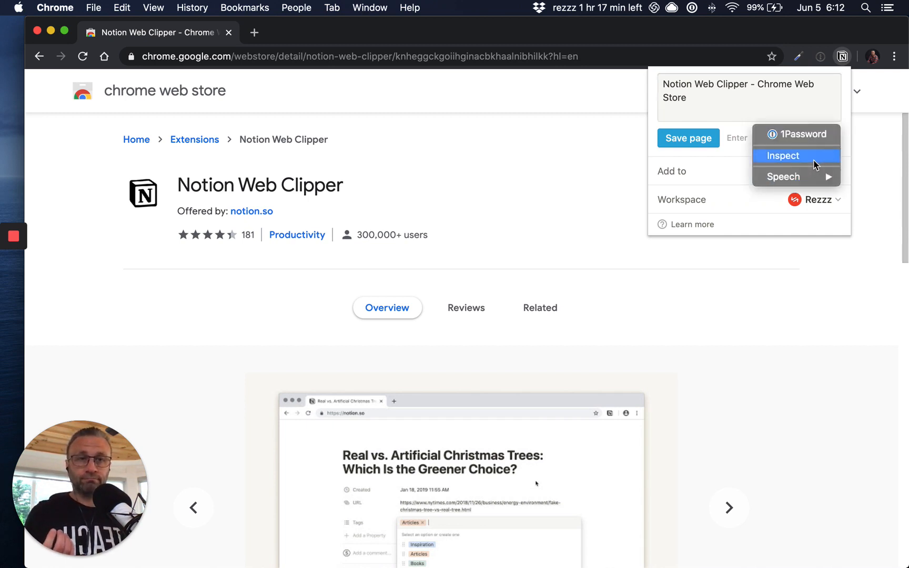
left_click(728, 507)
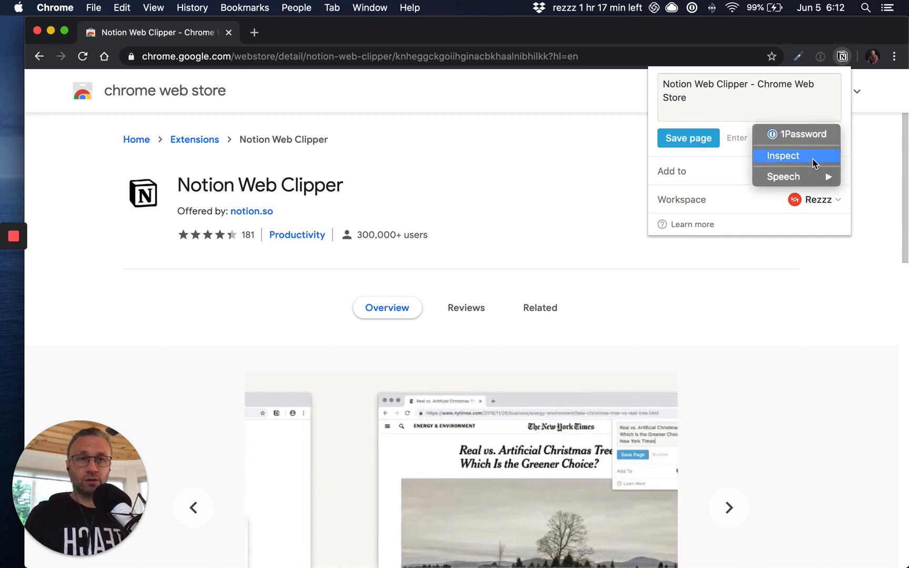
left_click(782, 155)
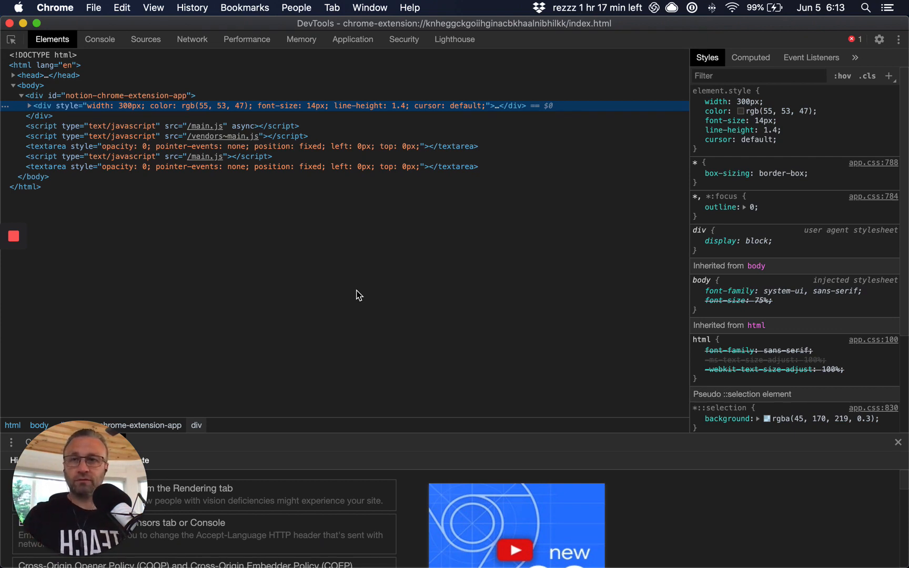
mouse_move(249, 389)
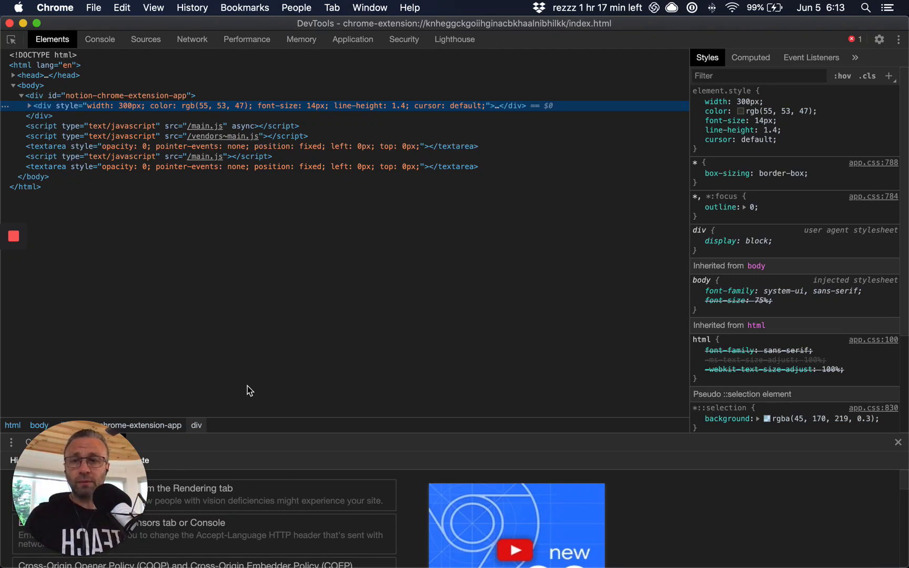
mouse_move(162, 258)
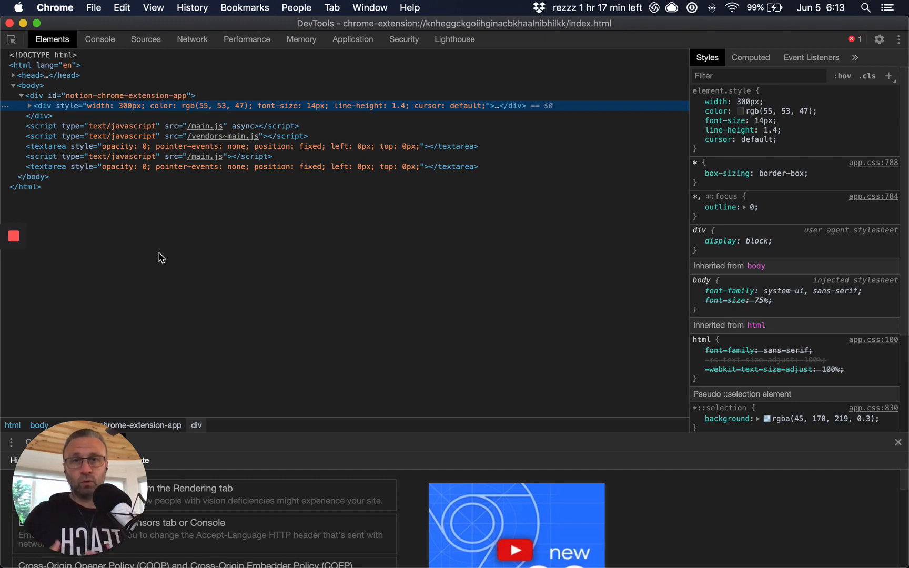
mouse_move(100, 39)
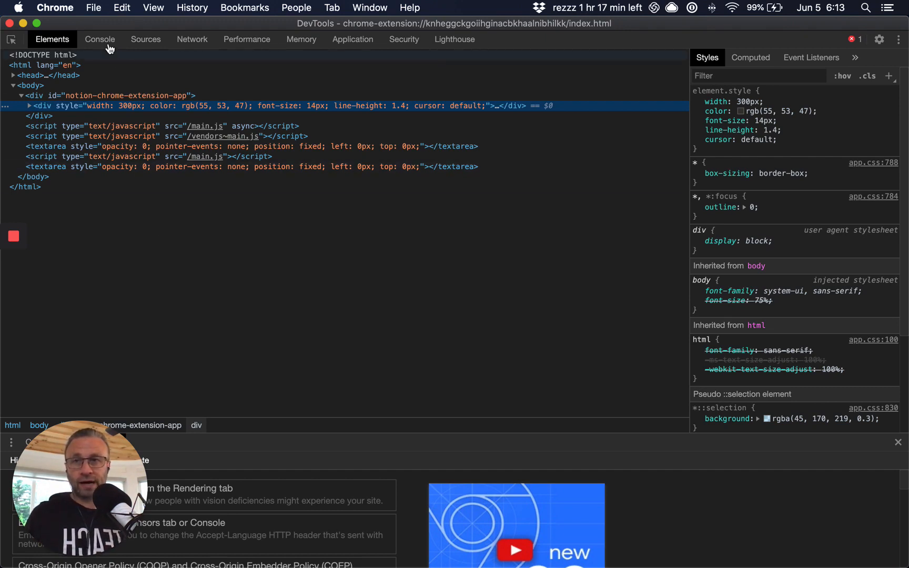
Evaluate window.location.href in the console and open the returned extension URL in a new tab
left_click(100, 39)
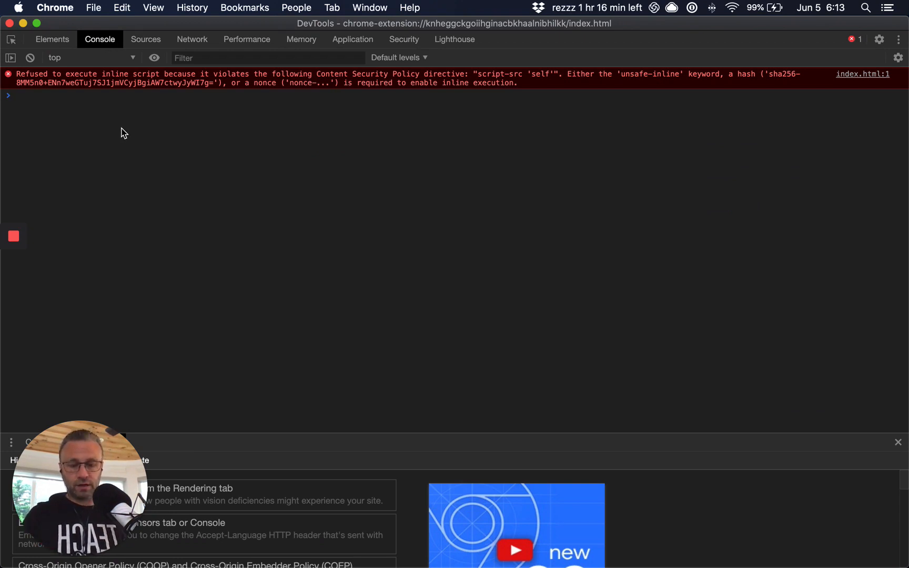
key("Return")
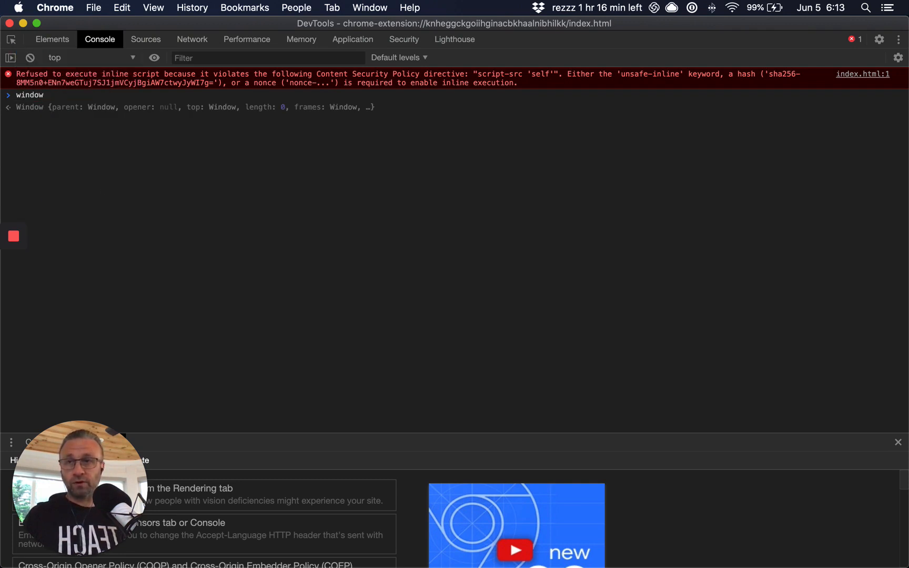
mouse_move(147, 146)
type(".location")
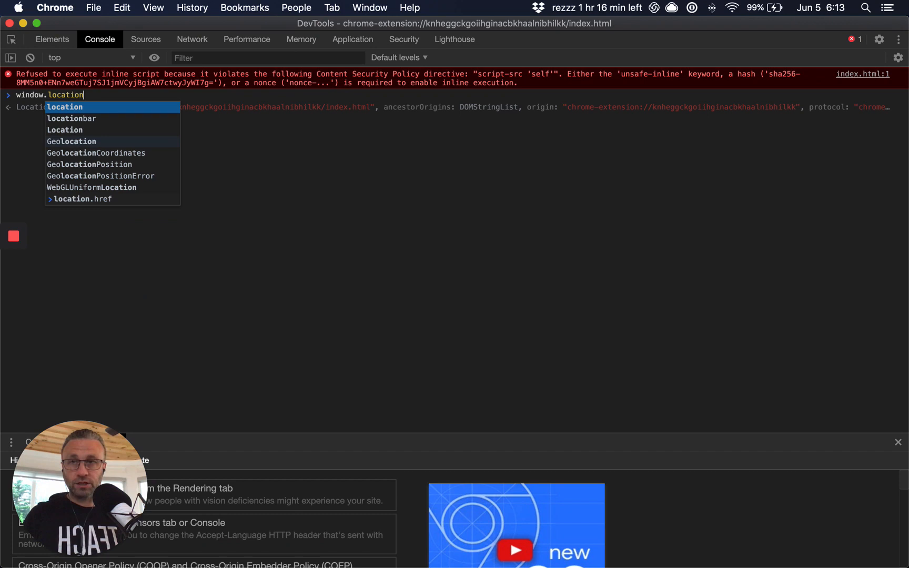
type(".href")
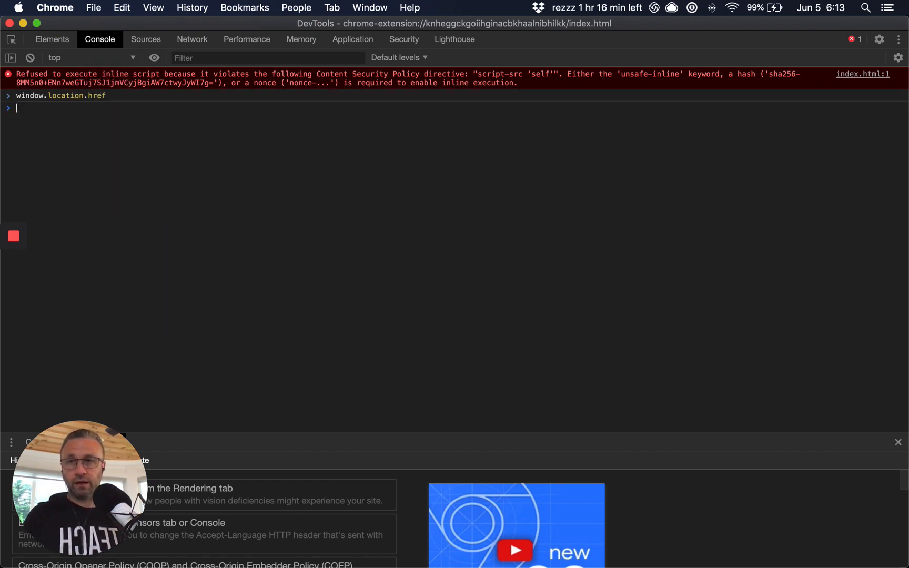
key("Return")
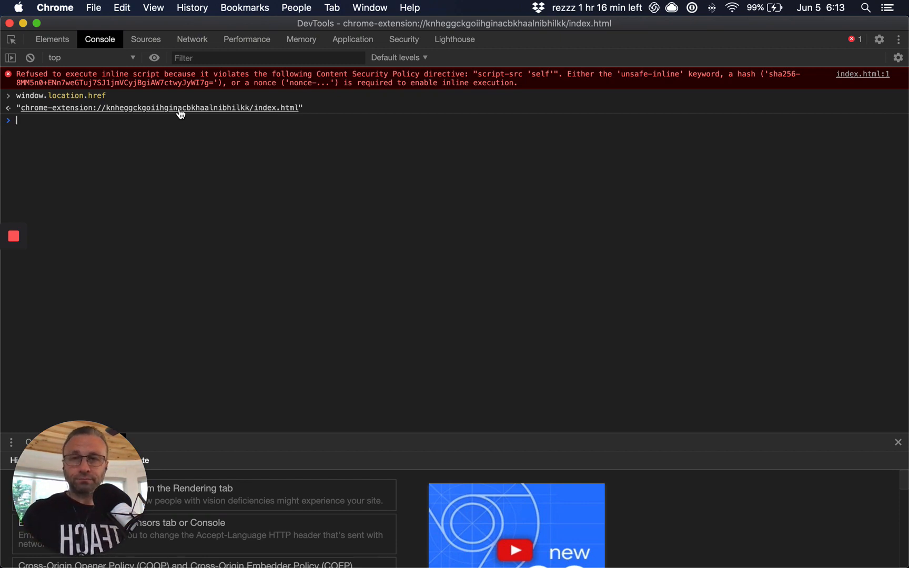
right_click(160, 108)
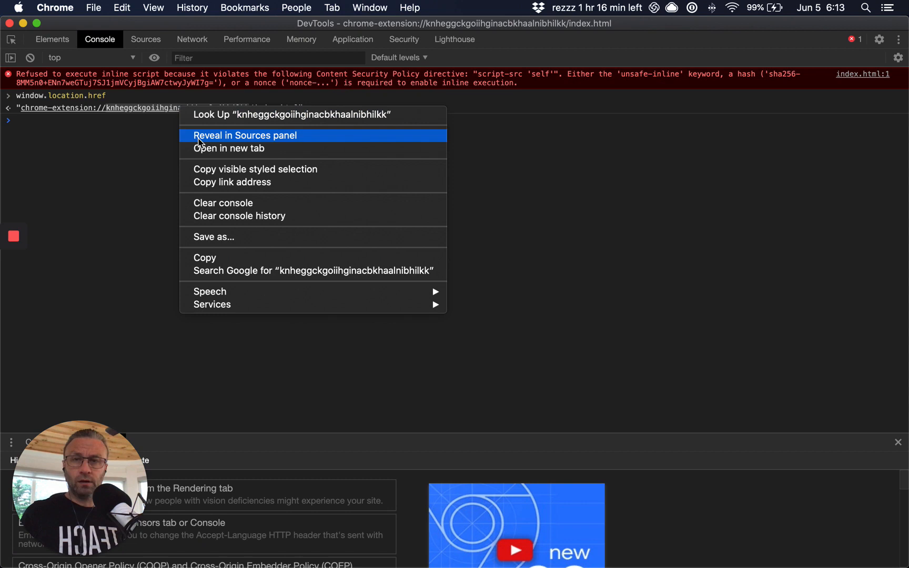
left_click(229, 149)
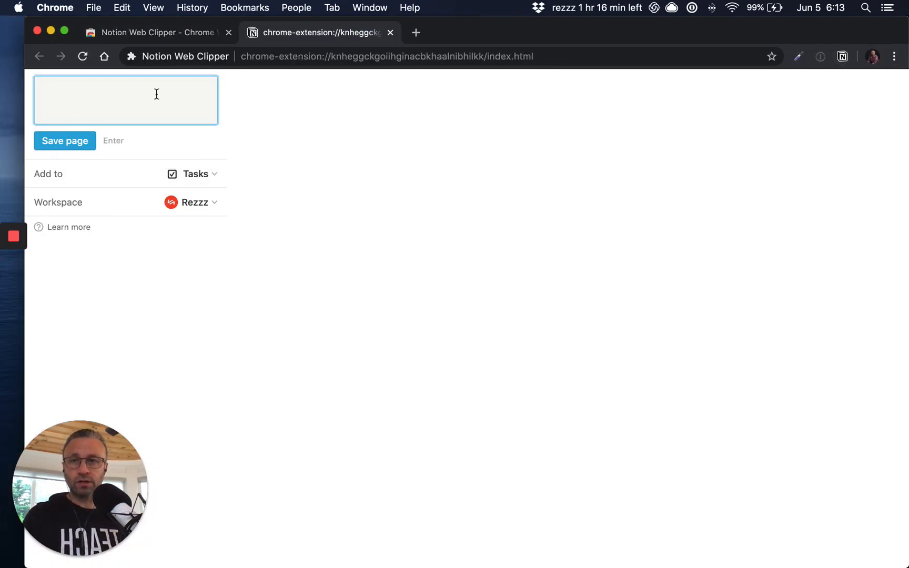
mouse_move(17, 86)
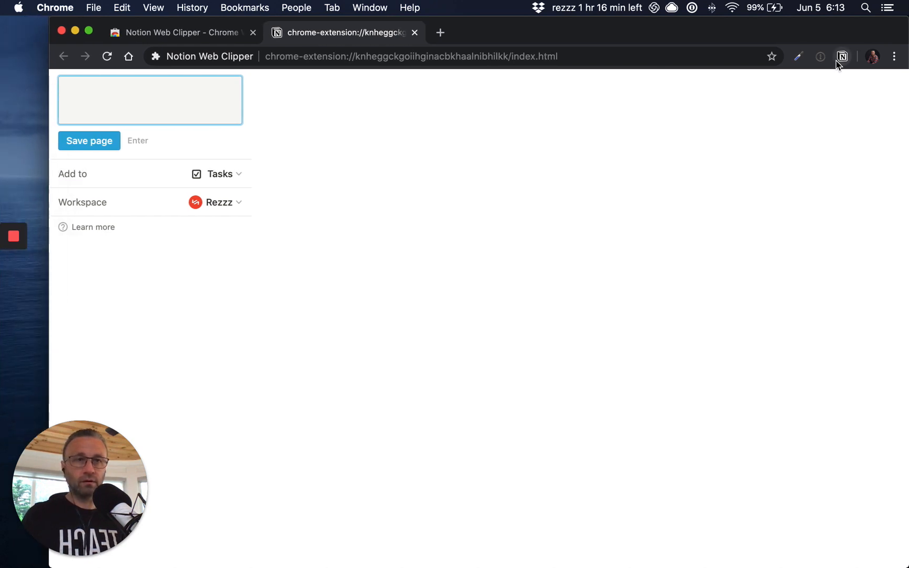
Click the Notion Web Clipper toolbar icon on the standalone clipper tab
left_click(841, 56)
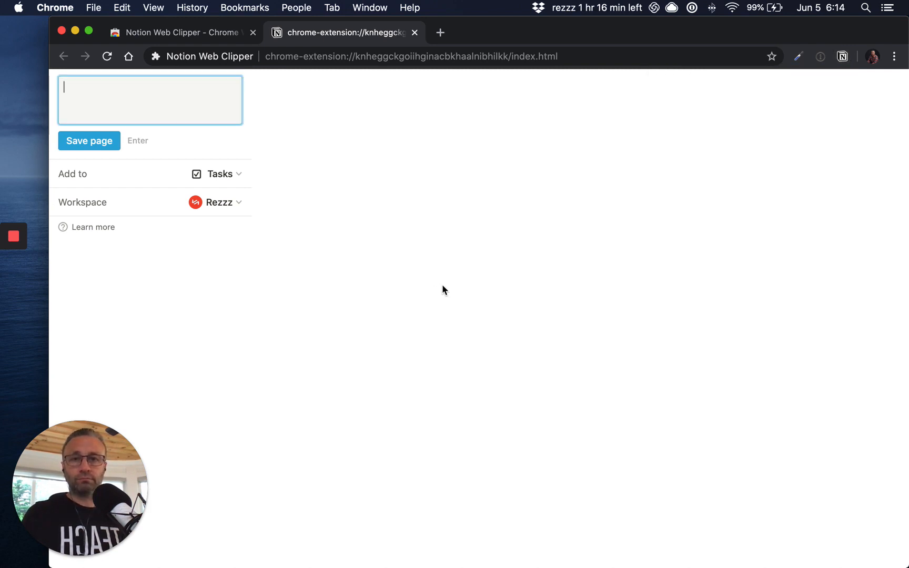
mouse_move(273, 214)
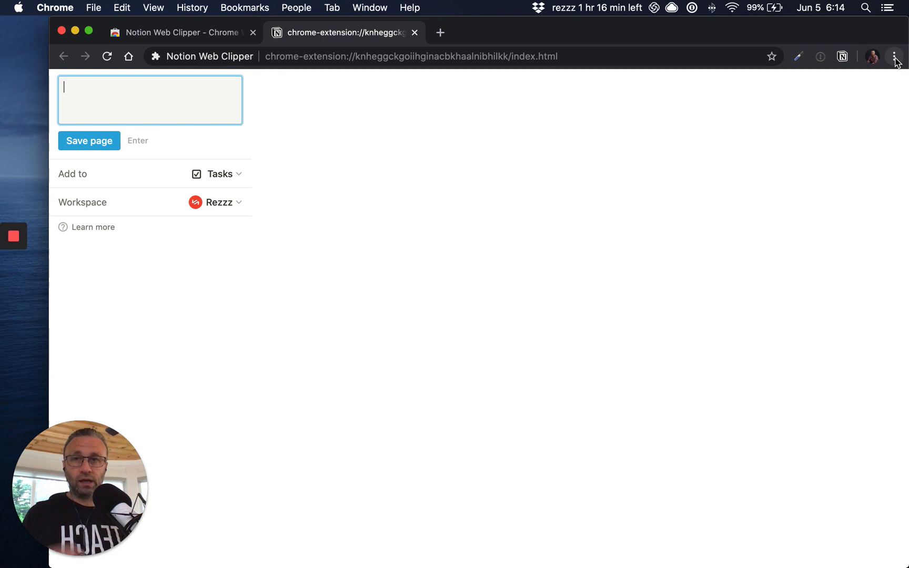
mouse_move(895, 56)
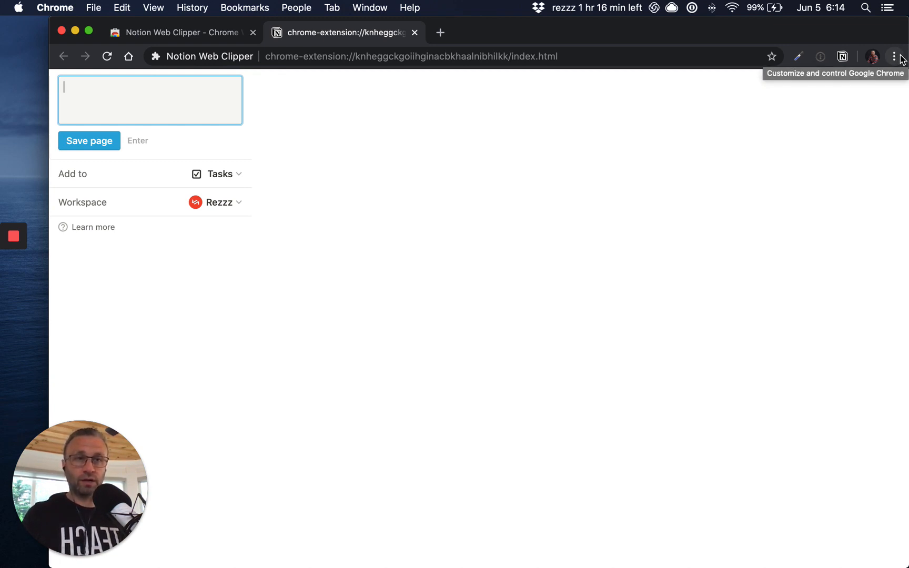
Create a Chrome shortcut for the clipper page named 'Notion Quick Add'
left_click(894, 56)
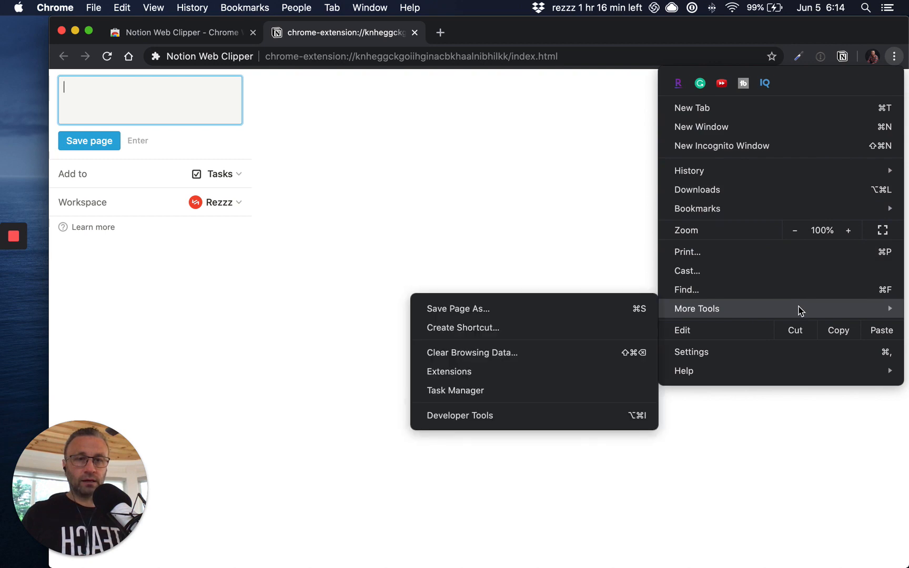
mouse_move(556, 328)
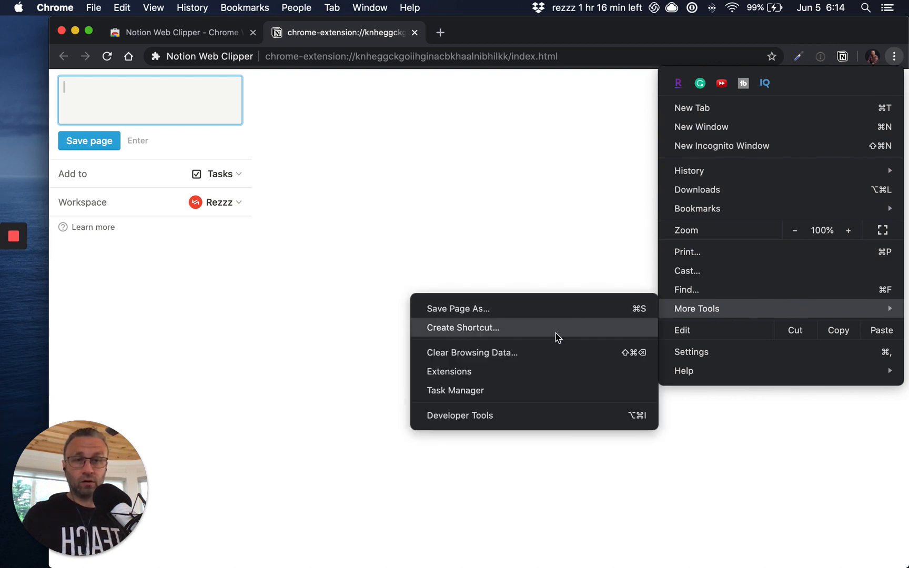
mouse_move(544, 332)
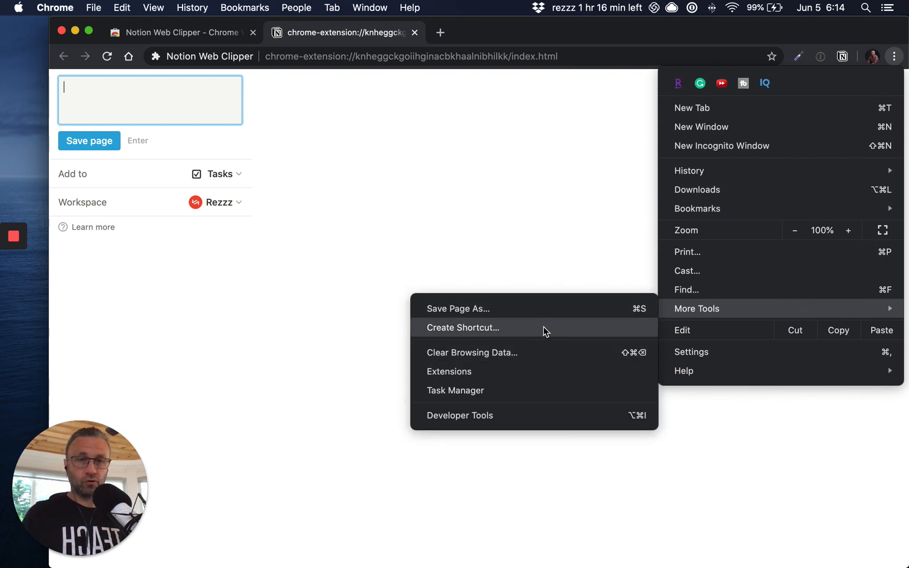
left_click(462, 328)
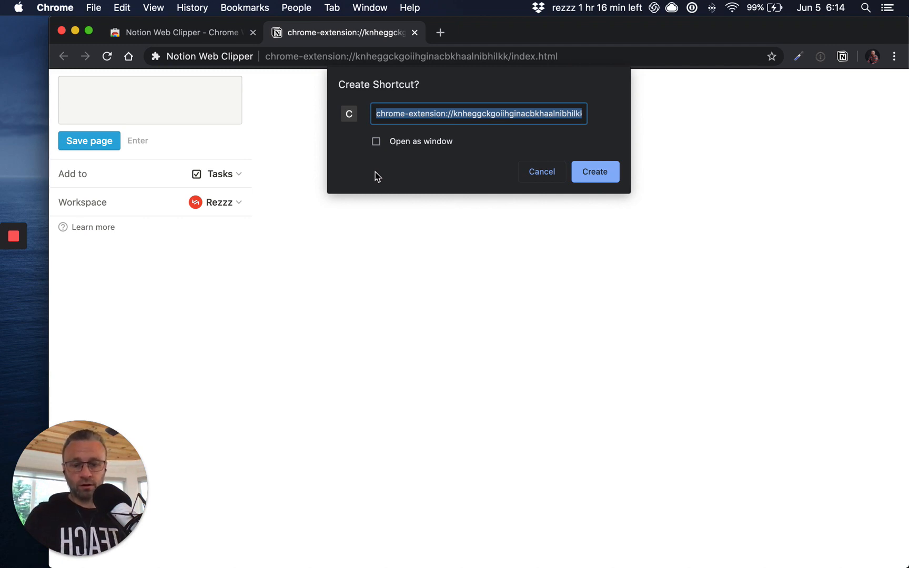
type("Notion")
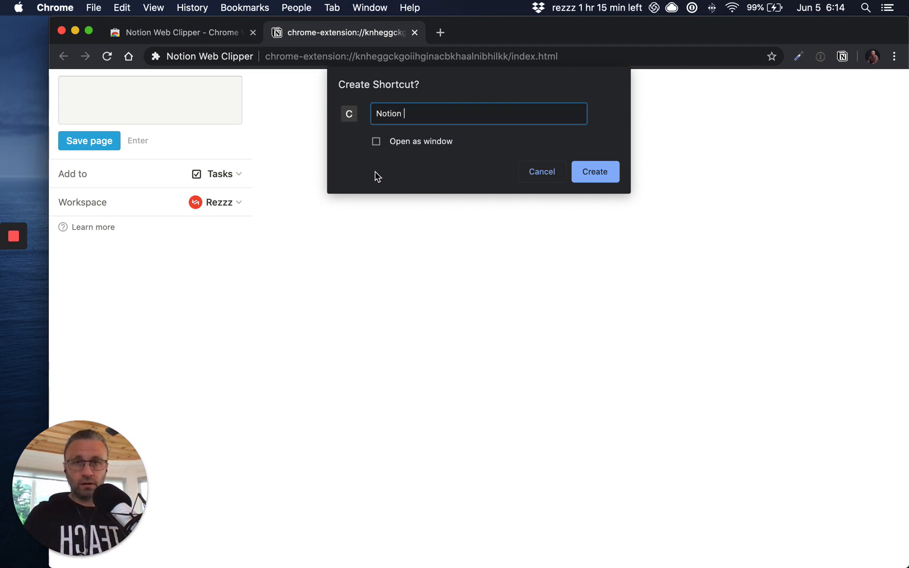
type("Quick A")
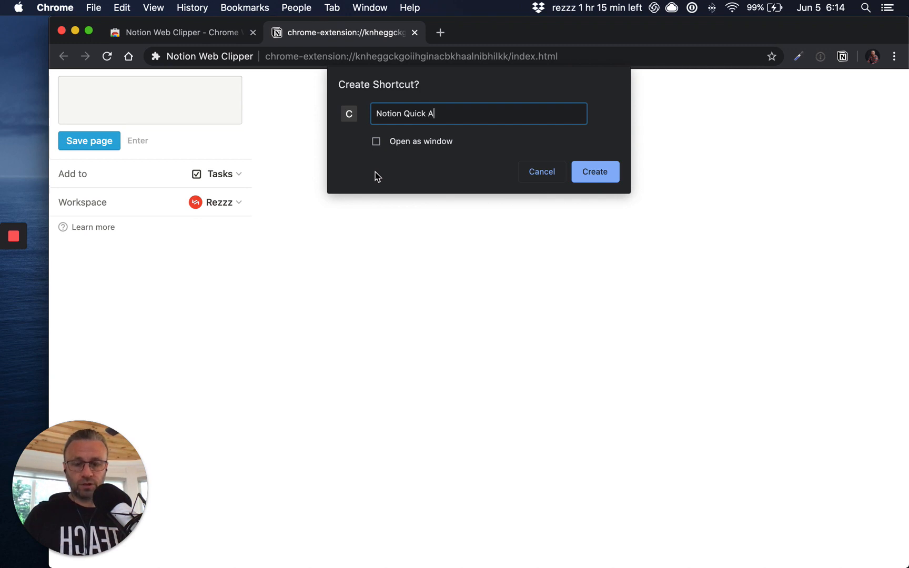
type("dd")
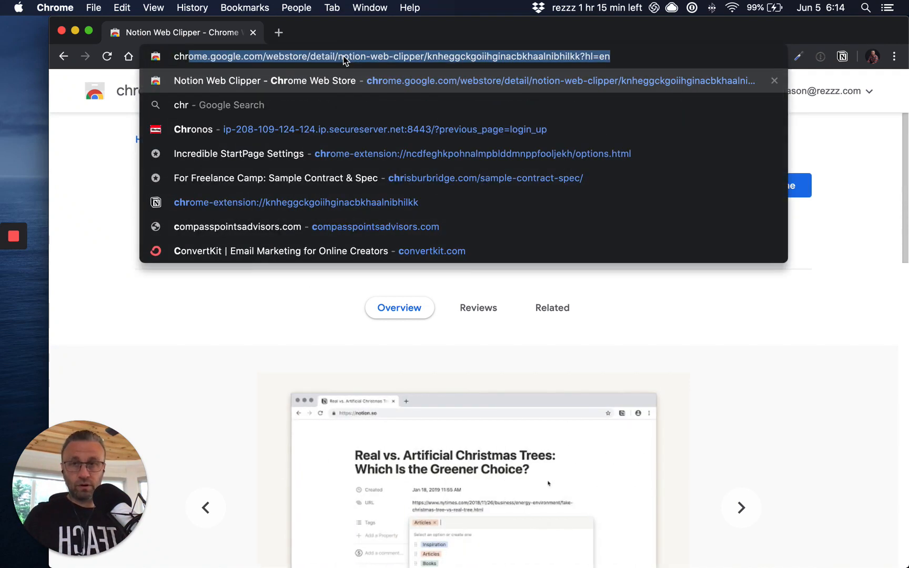
Go to Chrome's apps page and reveal the Notion Quick Add app in Finder
type("chrome://version")
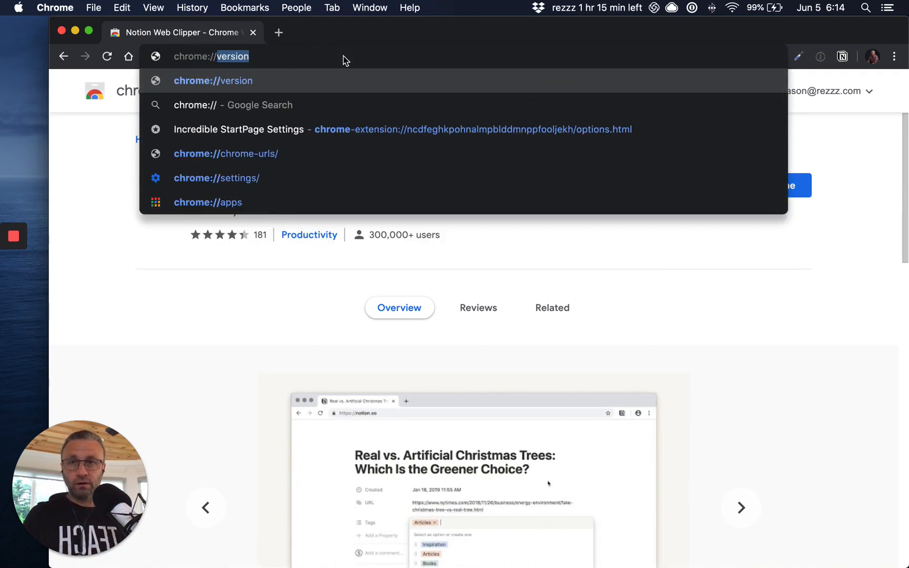
left_click(208, 203)
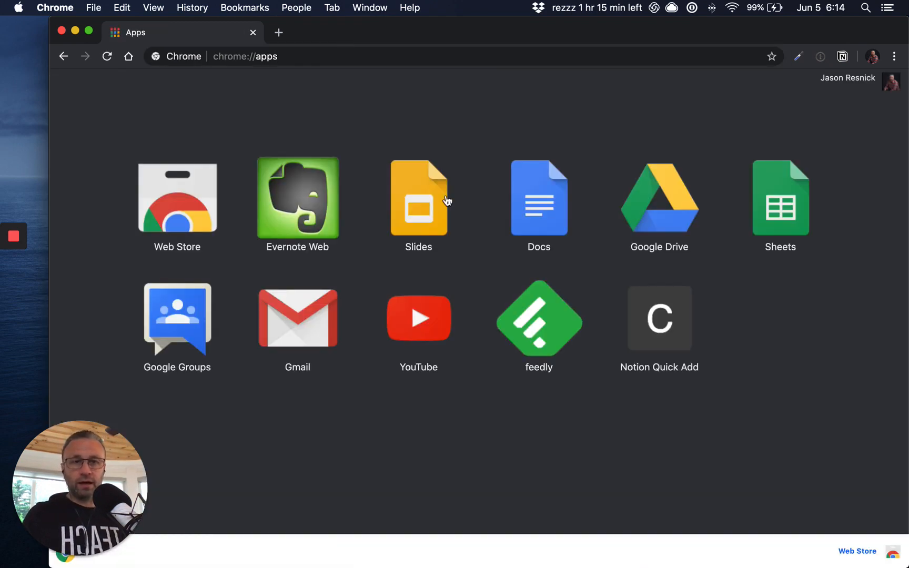
mouse_move(659, 318)
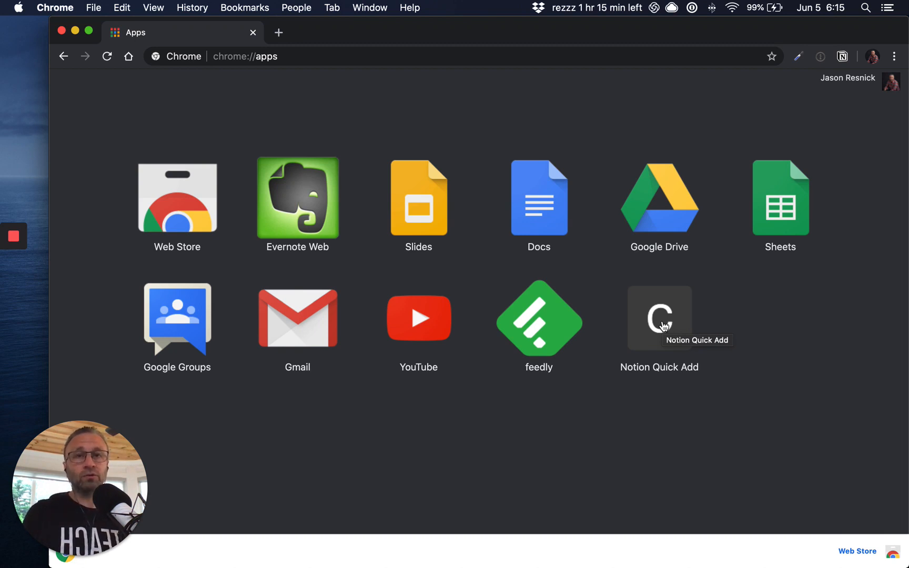
right_click(659, 318)
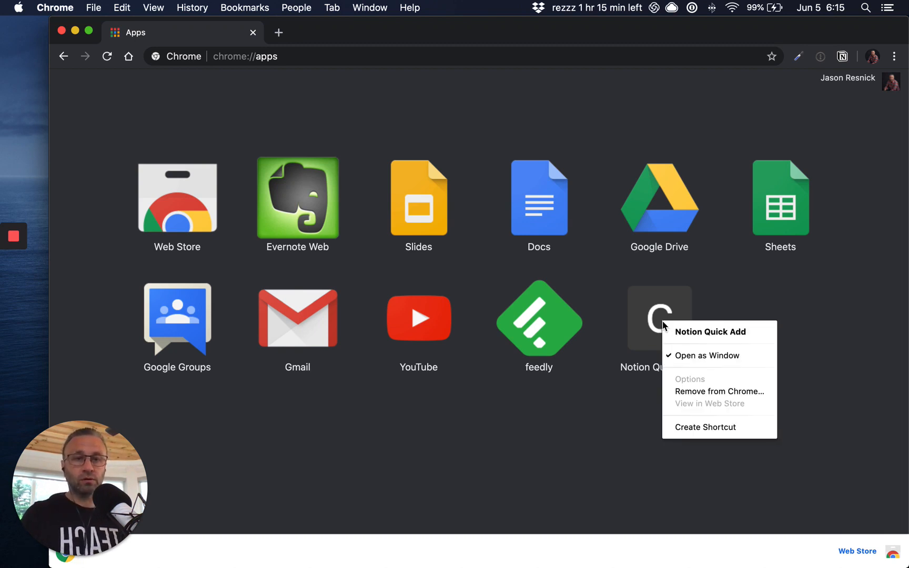
mouse_move(744, 360)
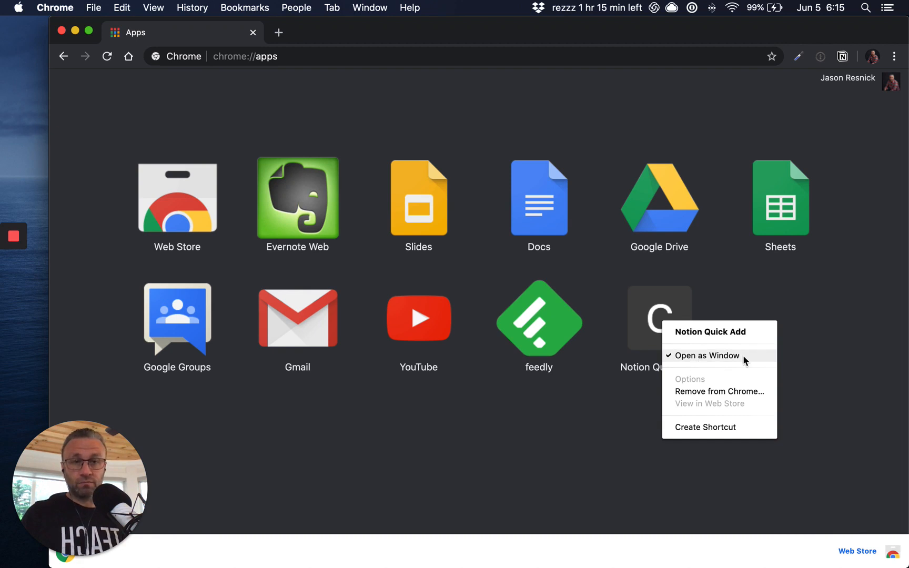
mouse_move(726, 359)
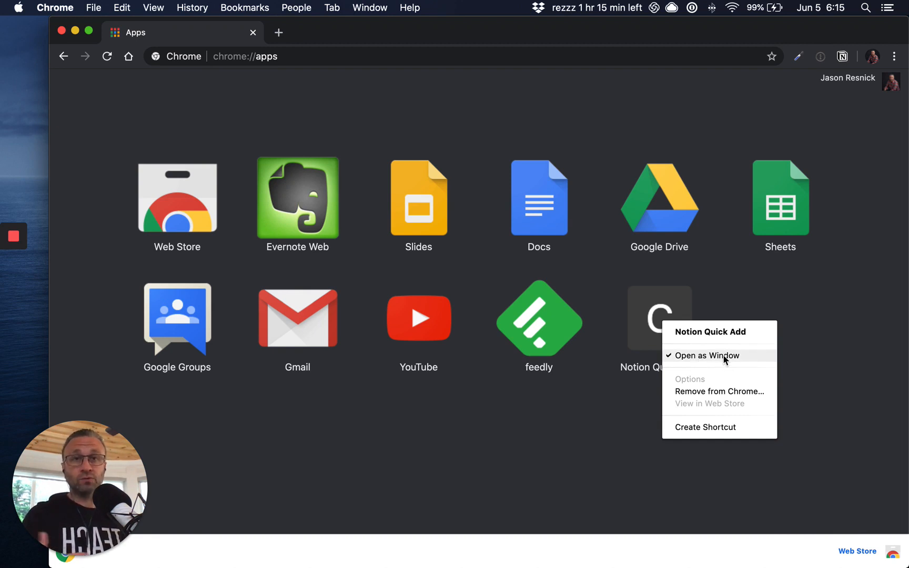
mouse_move(724, 420)
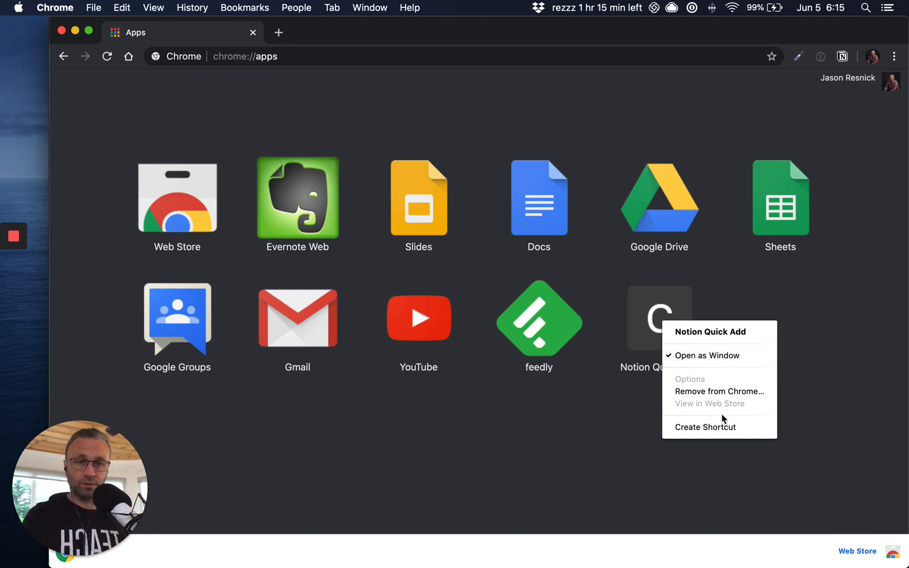
left_click(705, 427)
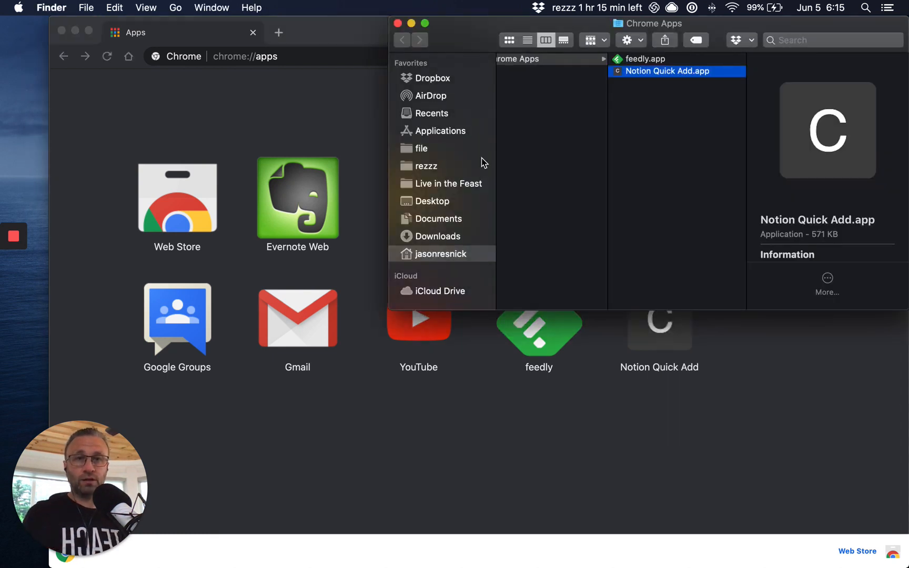
mouse_move(629, 124)
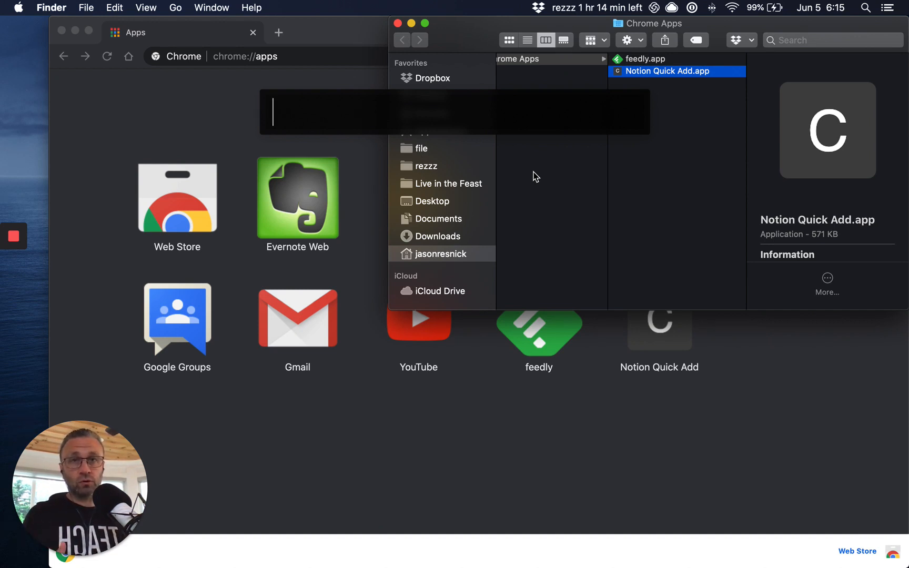
type("notion")
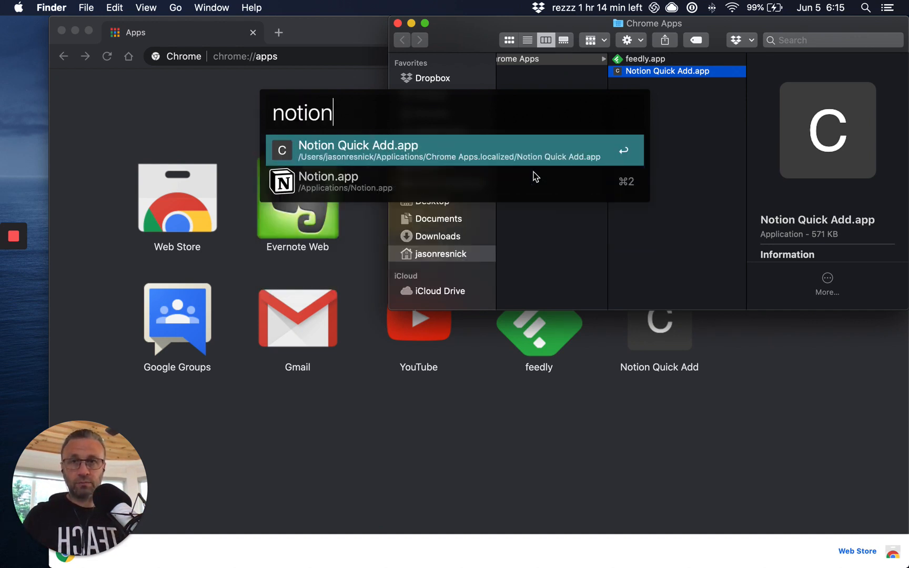
mouse_move(520, 186)
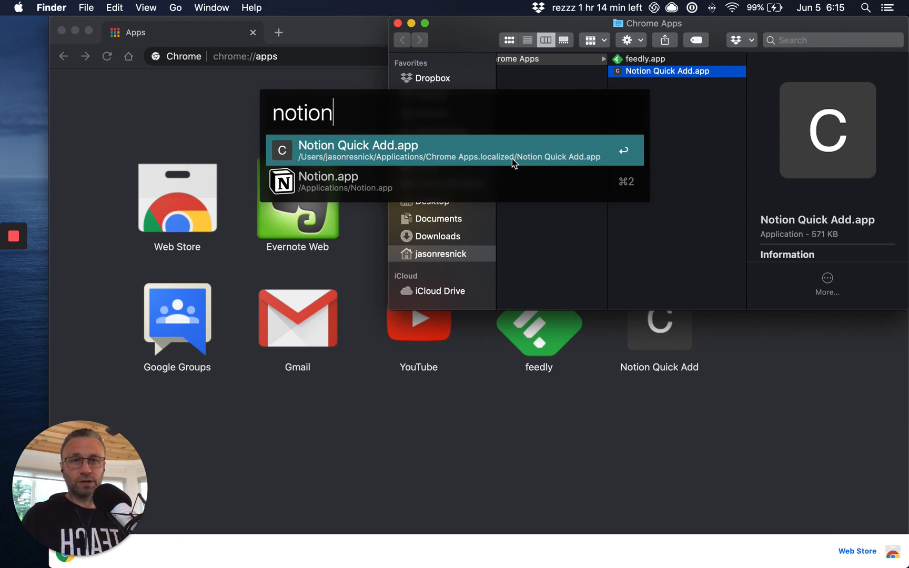
left_click(440, 150)
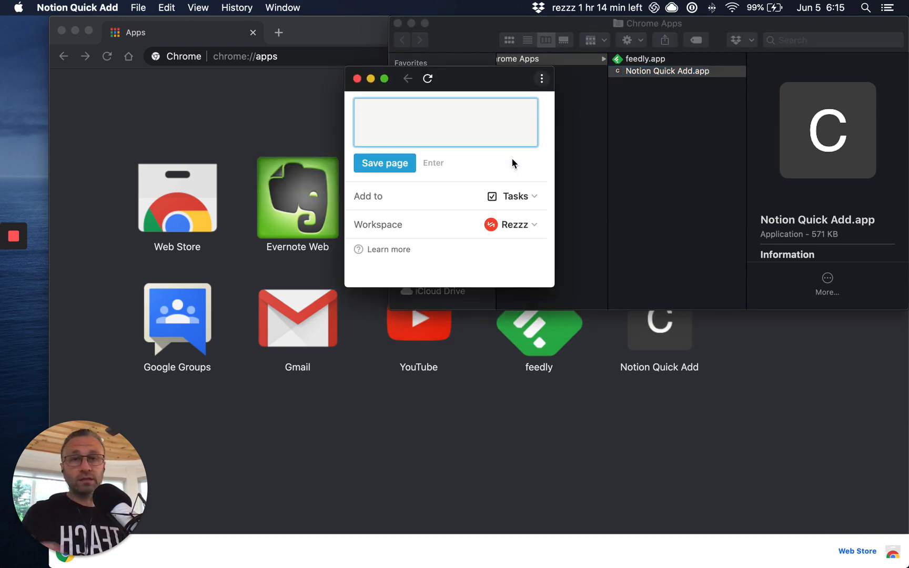
mouse_move(357, 79)
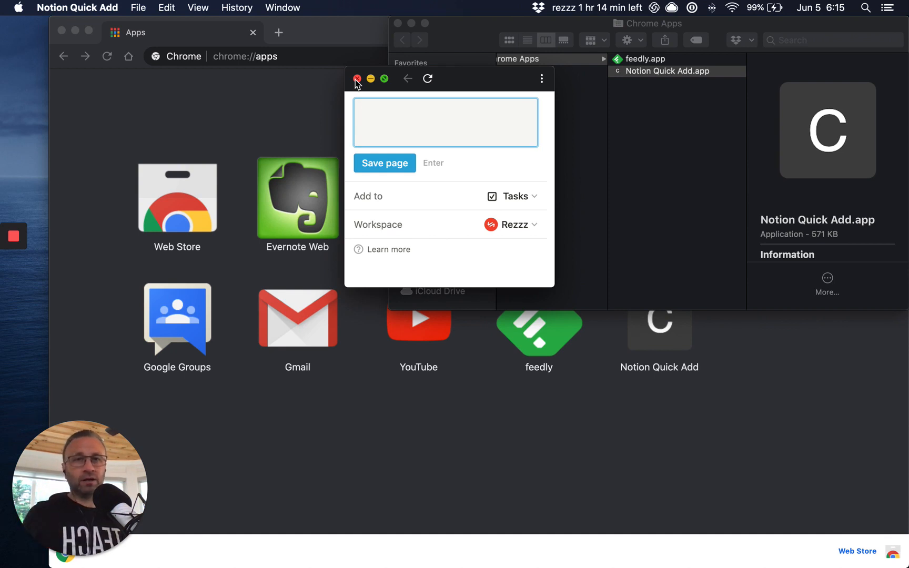
left_click(358, 79)
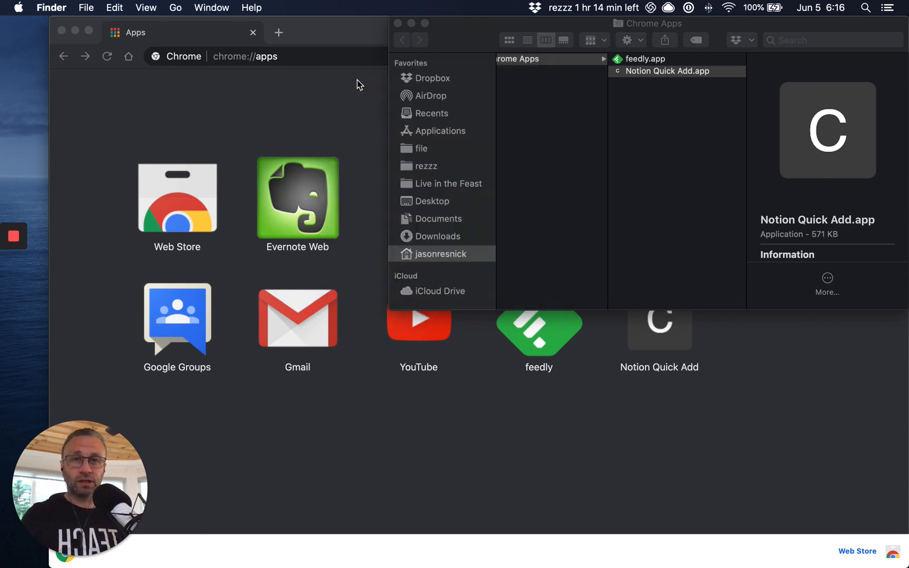
type("notion")
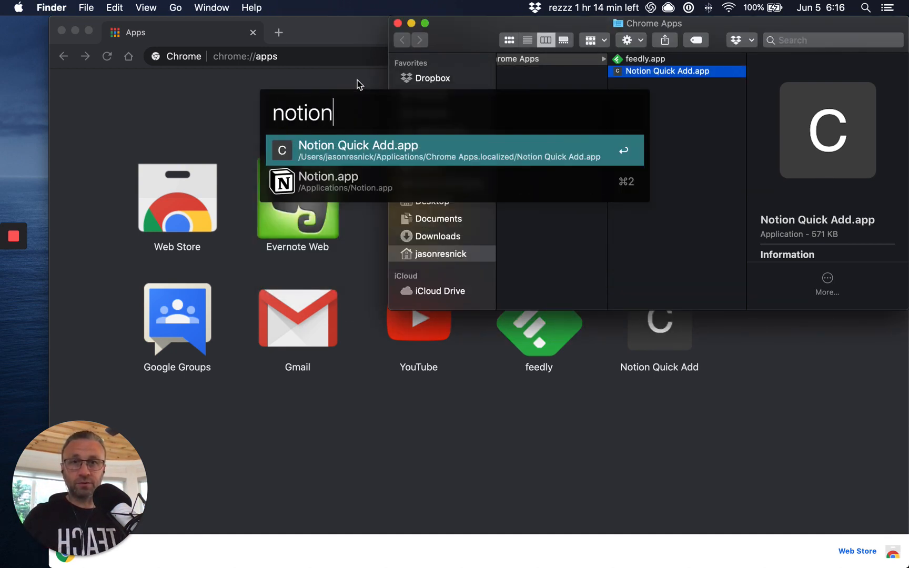
type("q")
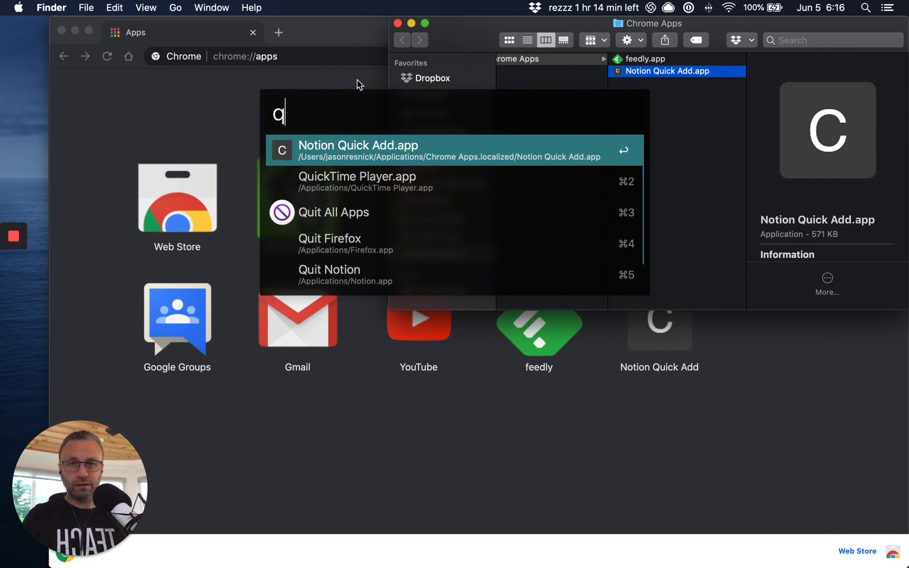
type("uick")
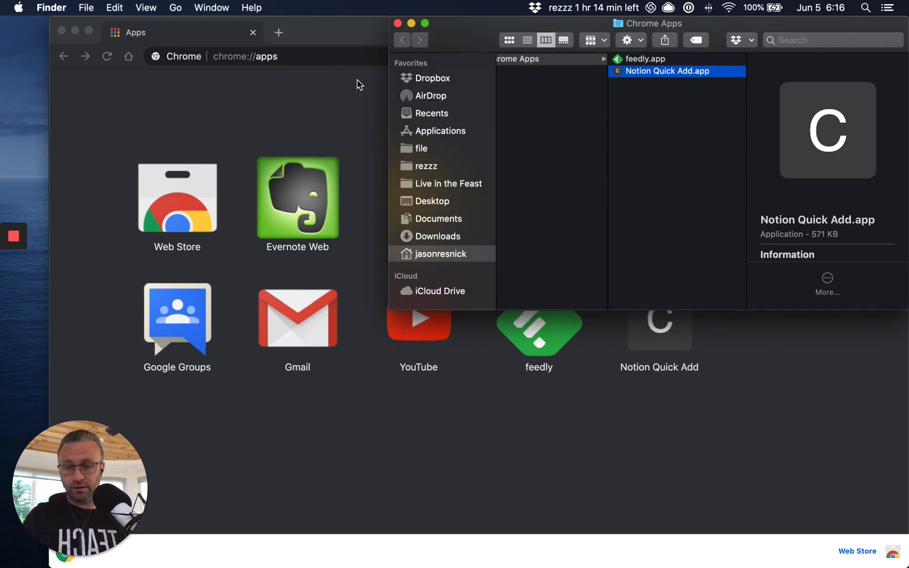
type("qui")
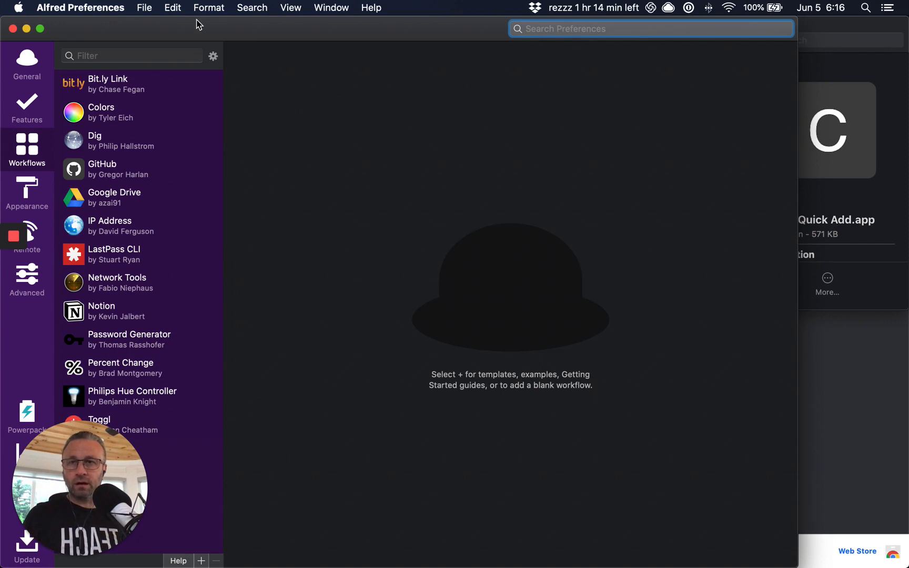
mouse_move(61, 500)
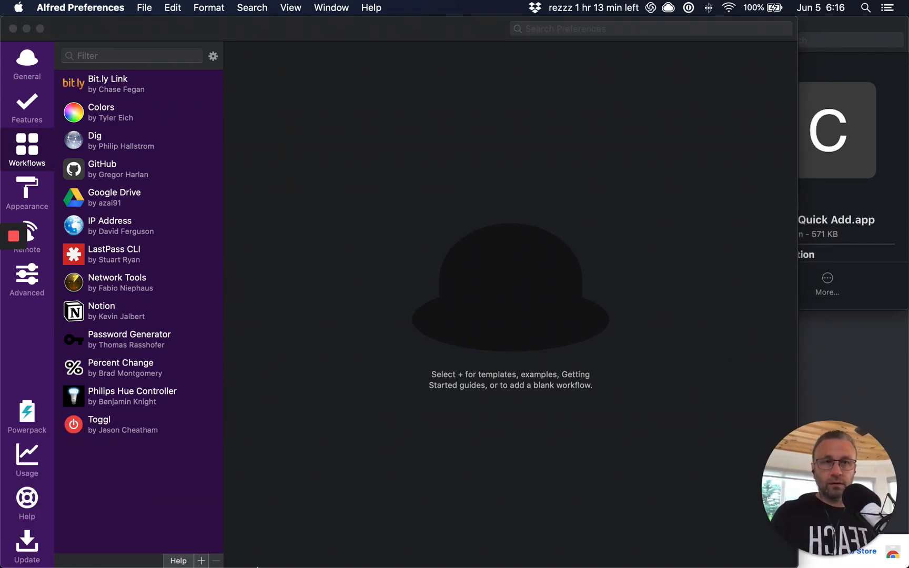
mouse_move(114, 508)
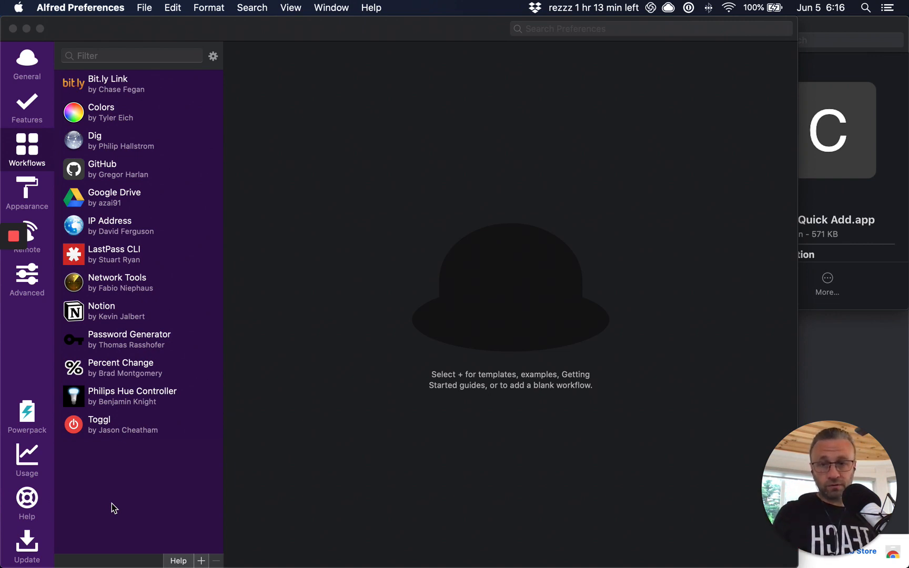
mouse_move(201, 560)
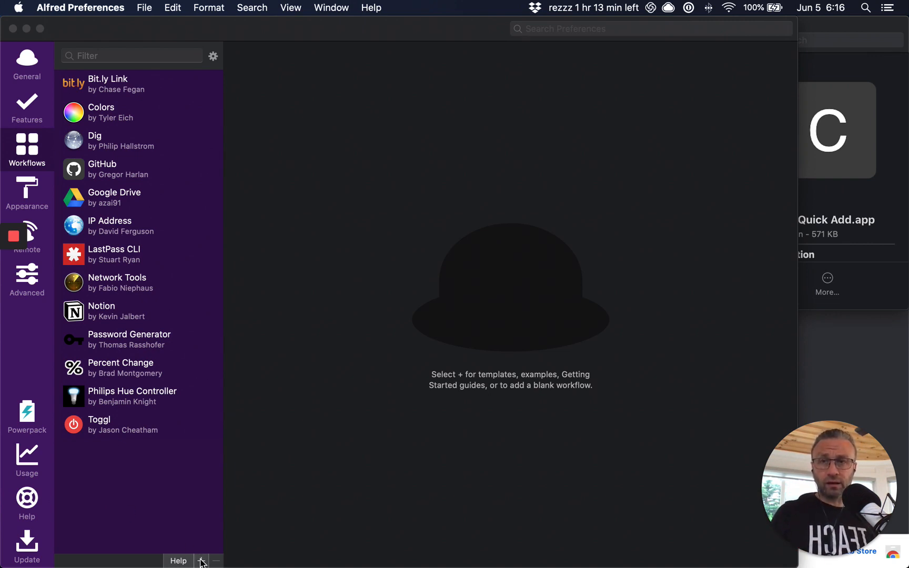
mouse_move(148, 52)
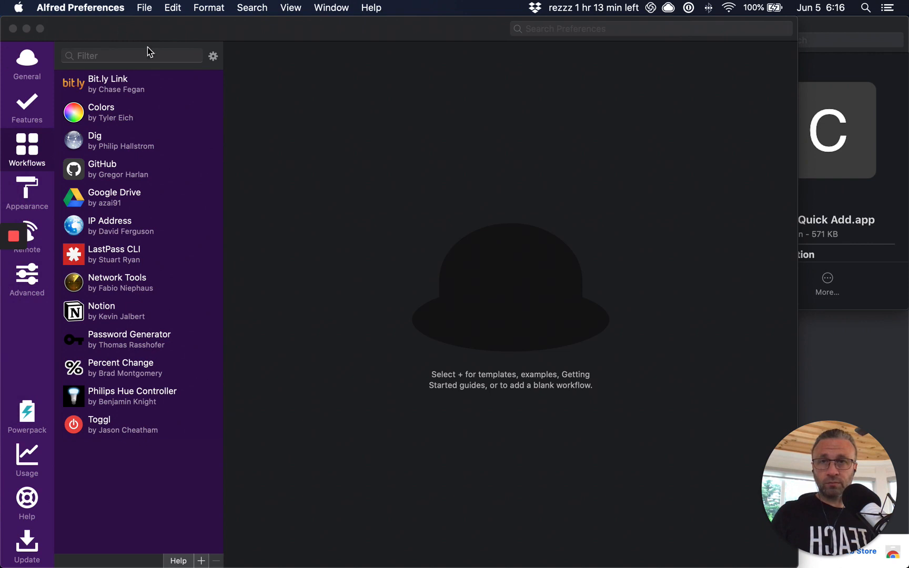
mouse_move(27, 172)
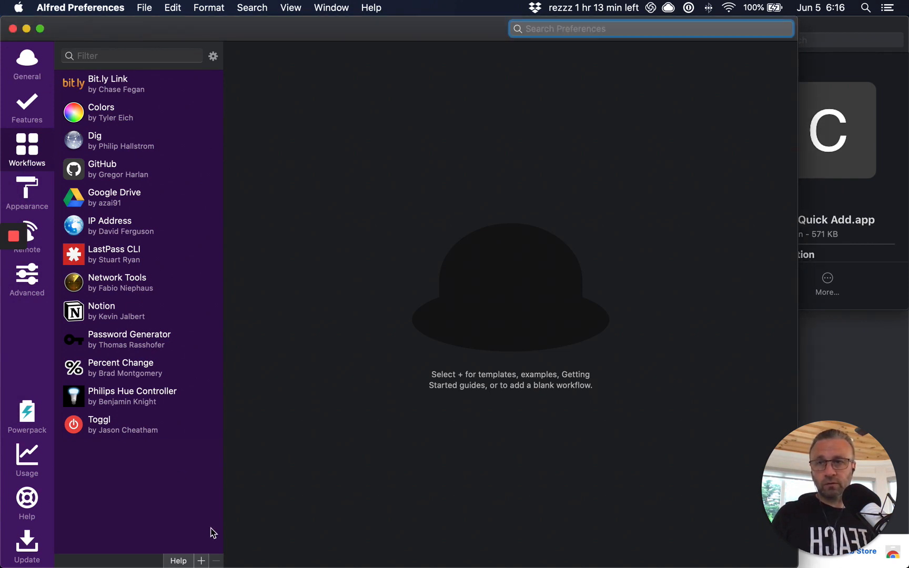
Click the + button below the Workflows list to show the add-workflow menu
left_click(201, 561)
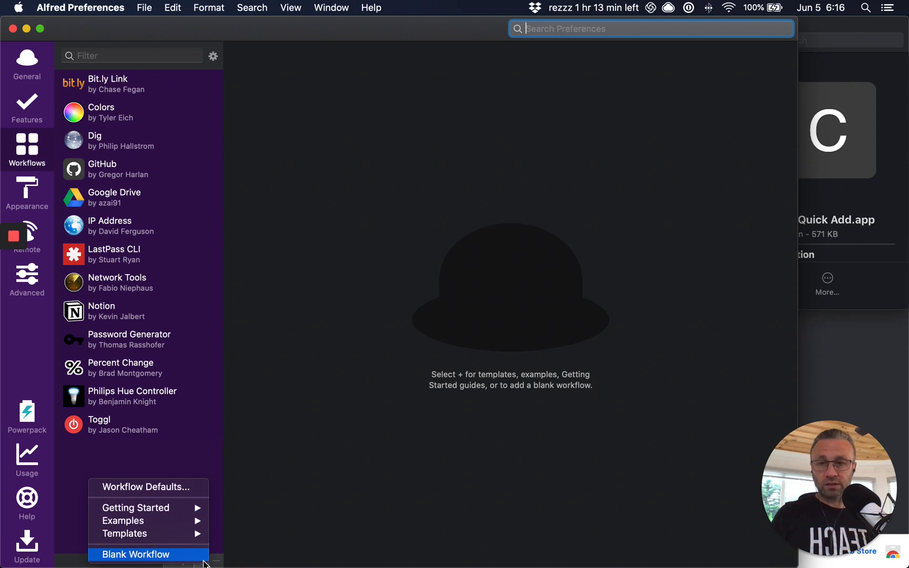
Create a Blank Workflow named 'Quick Add to Notion'
left_click(135, 554)
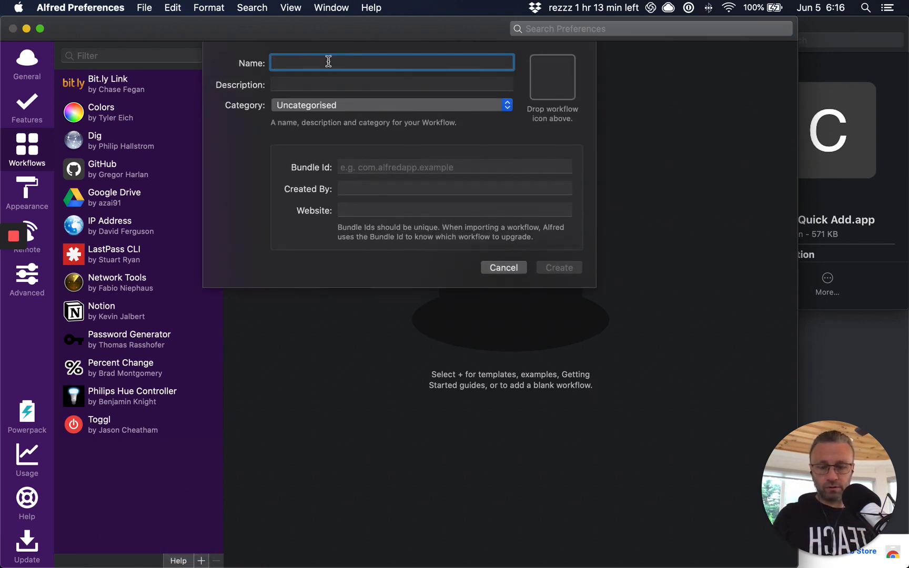
type("Quick Add to")
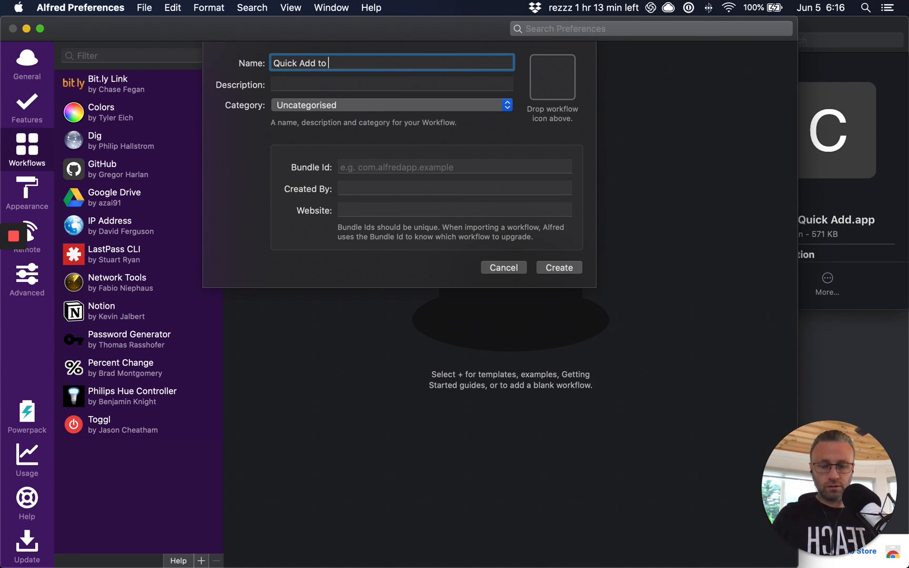
type("Notion")
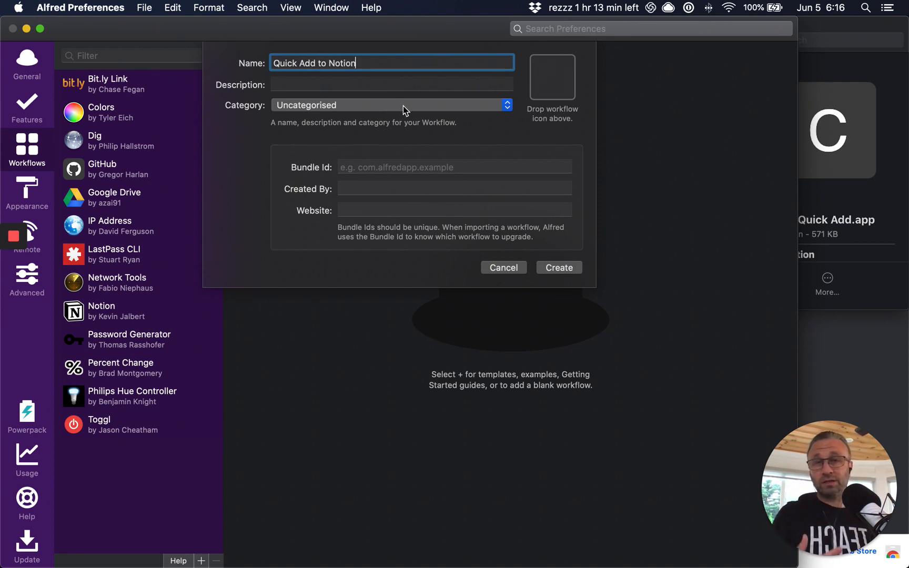
mouse_move(539, 267)
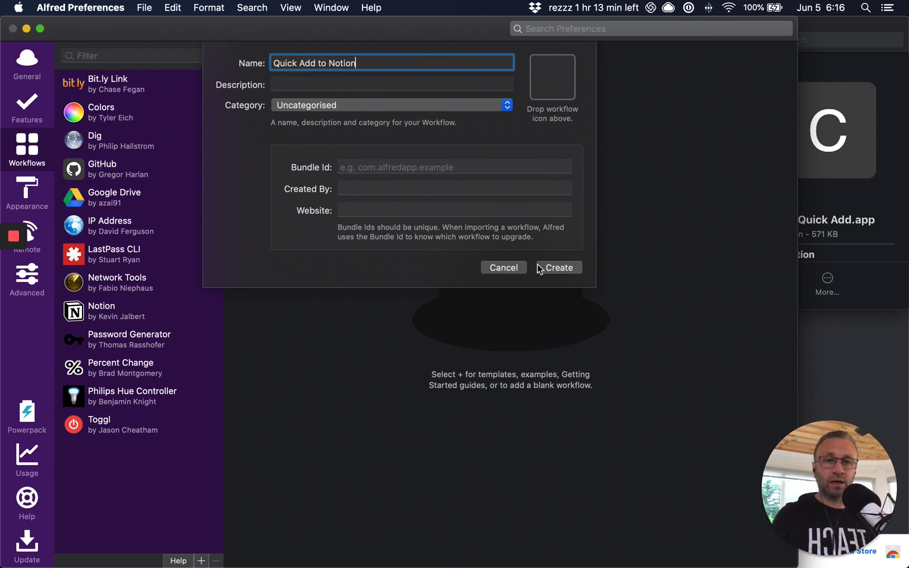
left_click(557, 267)
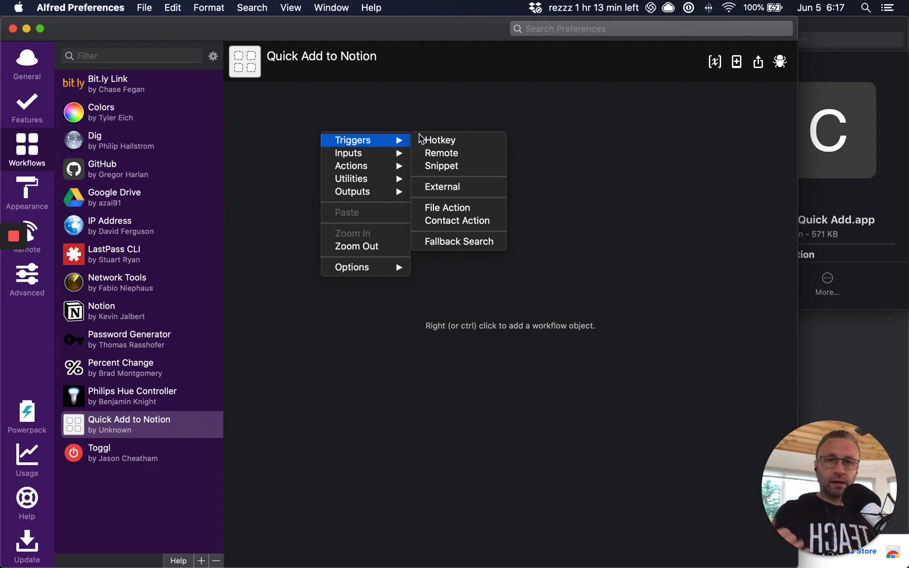
mouse_move(439, 140)
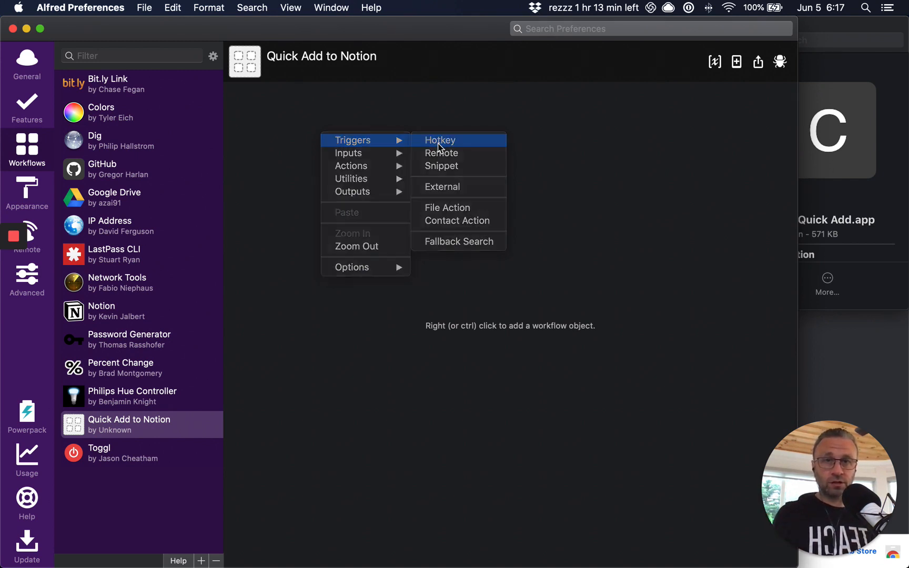
Add a Hotkey trigger recorded as Option-Shift-A and save it
left_click(440, 140)
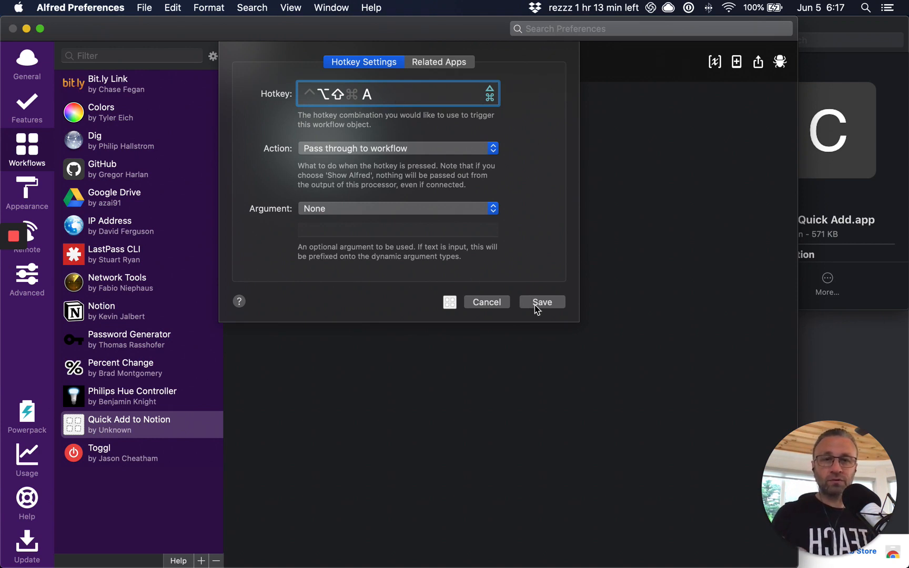
left_click(540, 302)
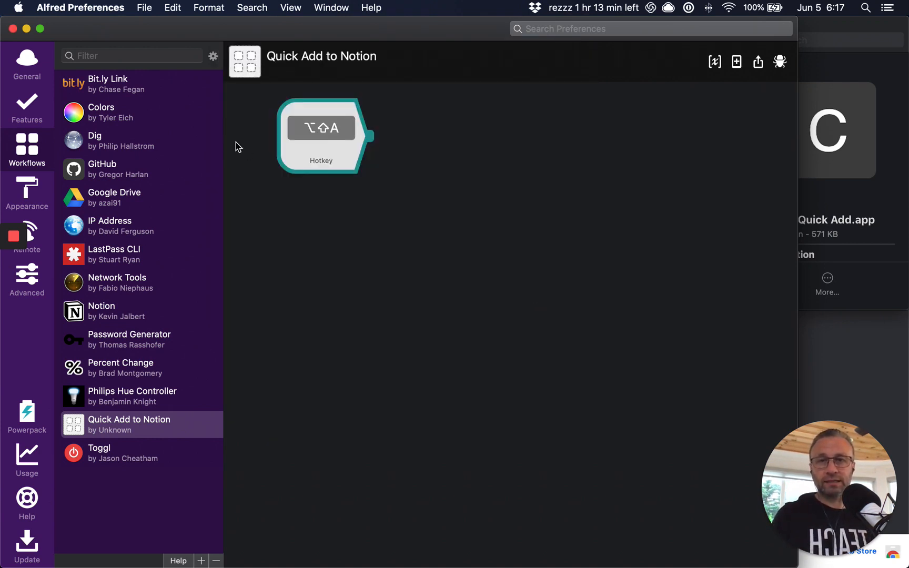
Insert a Launch Apps / Files action after the hotkey that opens Notion Quick Add.app
right_click(320, 136)
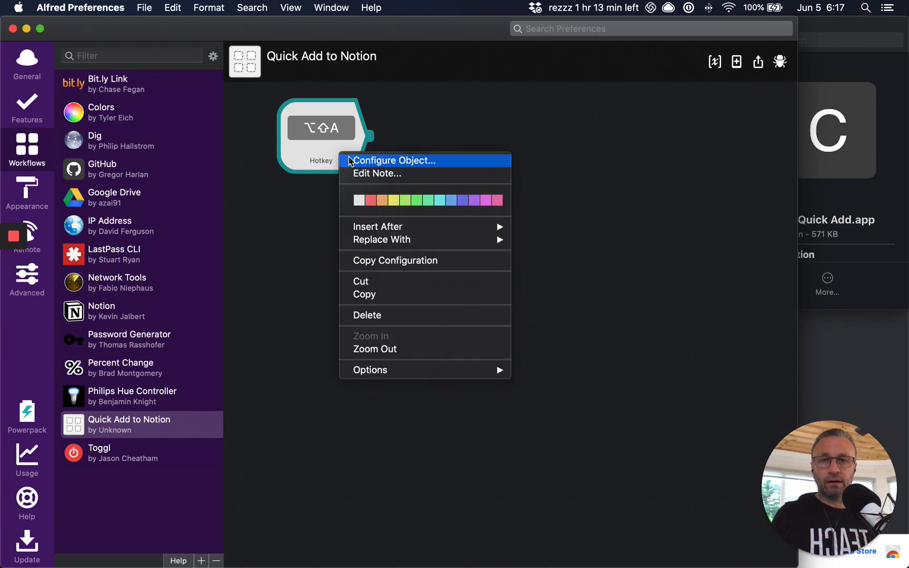
mouse_move(377, 226)
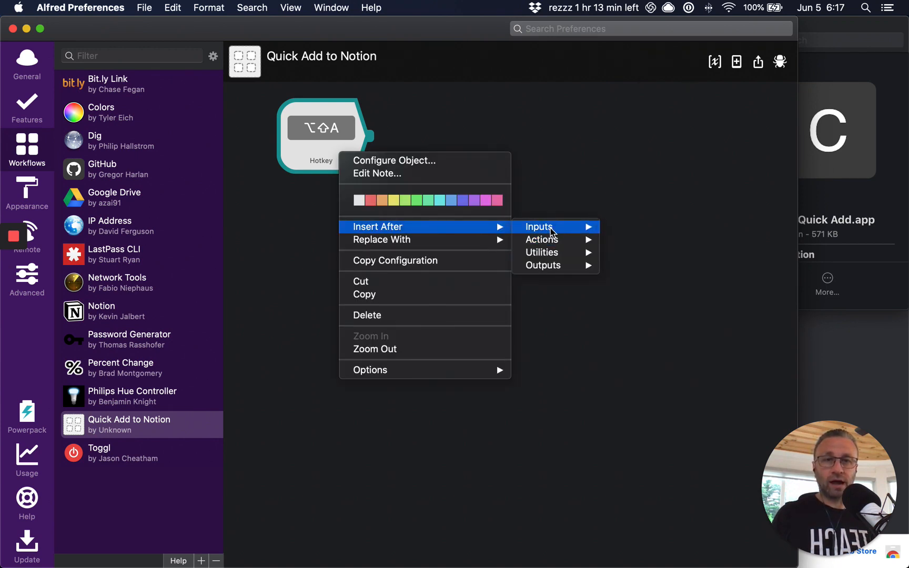
mouse_move(333, 163)
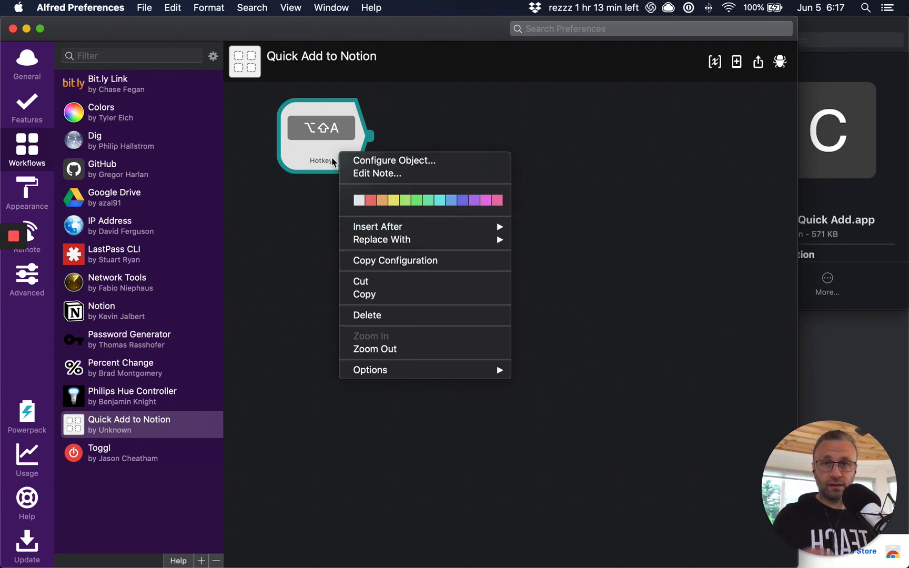
mouse_move(378, 227)
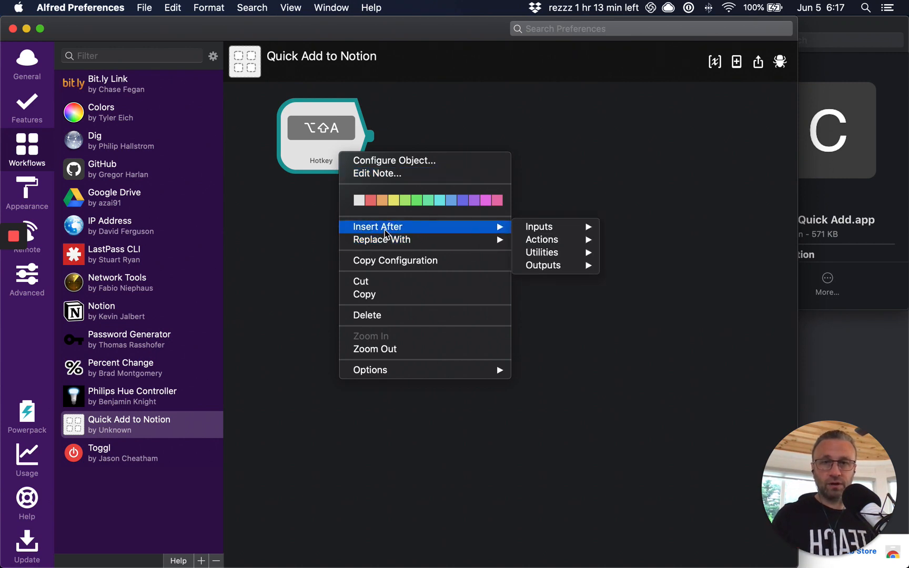
mouse_move(541, 240)
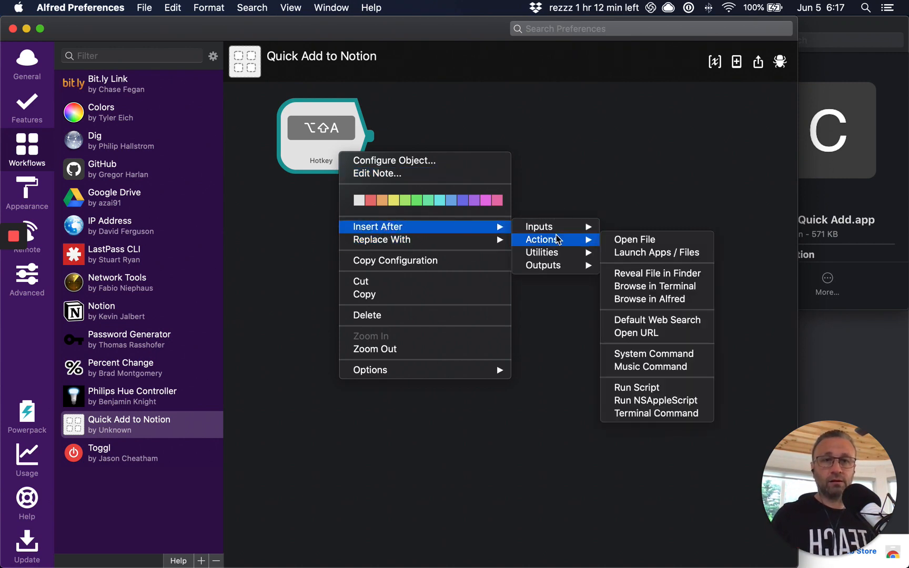
mouse_move(657, 252)
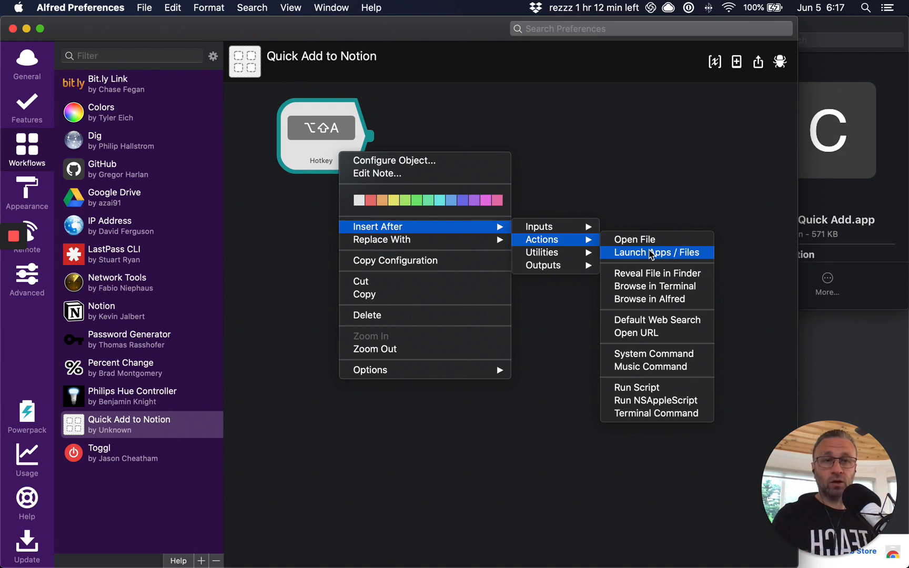
left_click(657, 252)
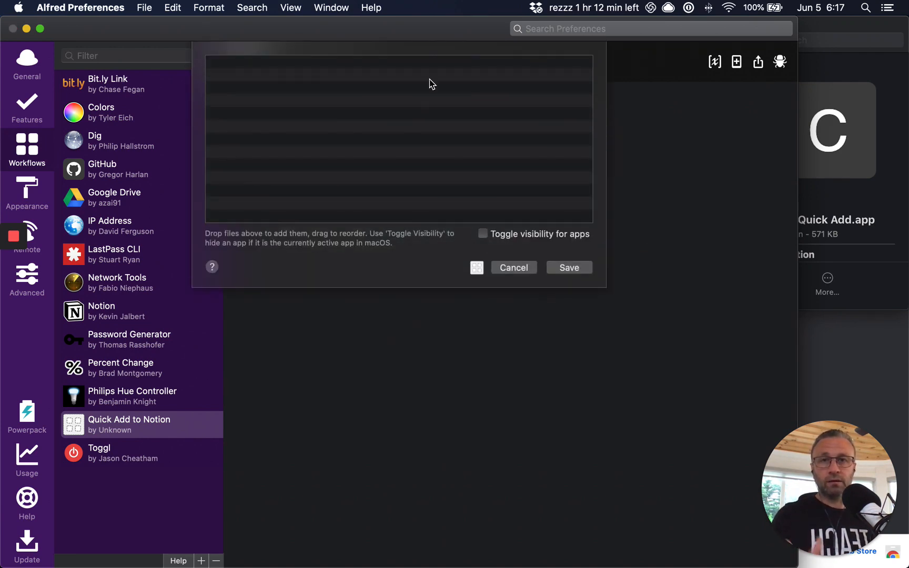
mouse_move(818, 24)
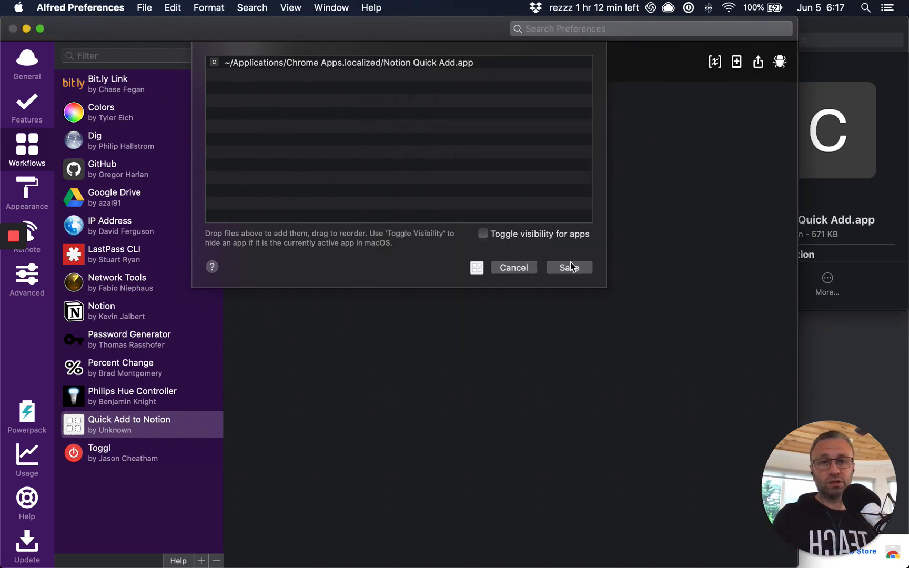
left_click(568, 267)
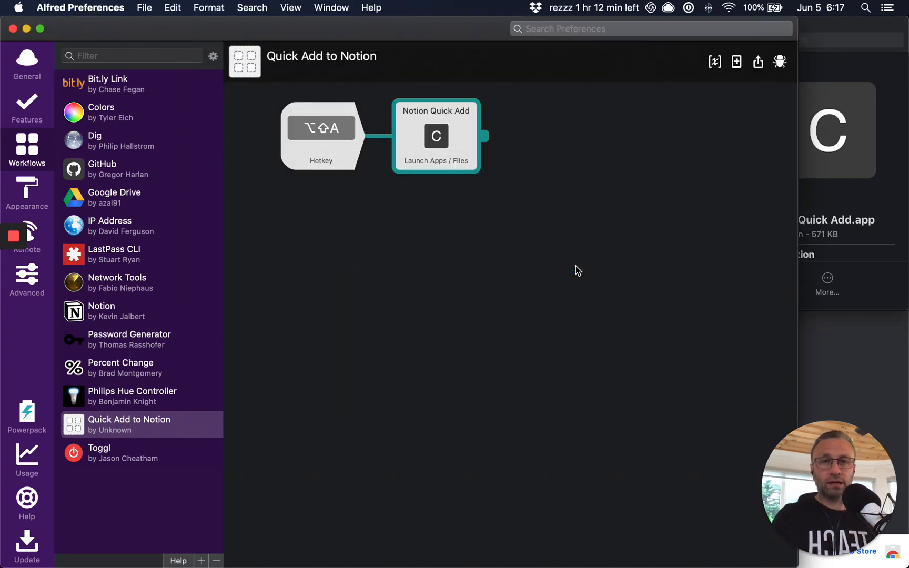
mouse_move(508, 258)
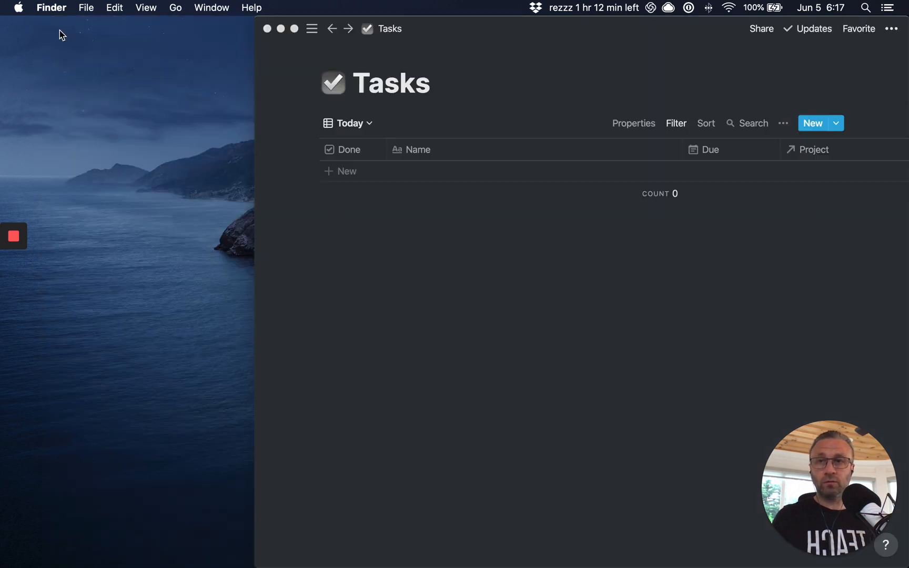
mouse_move(622, 169)
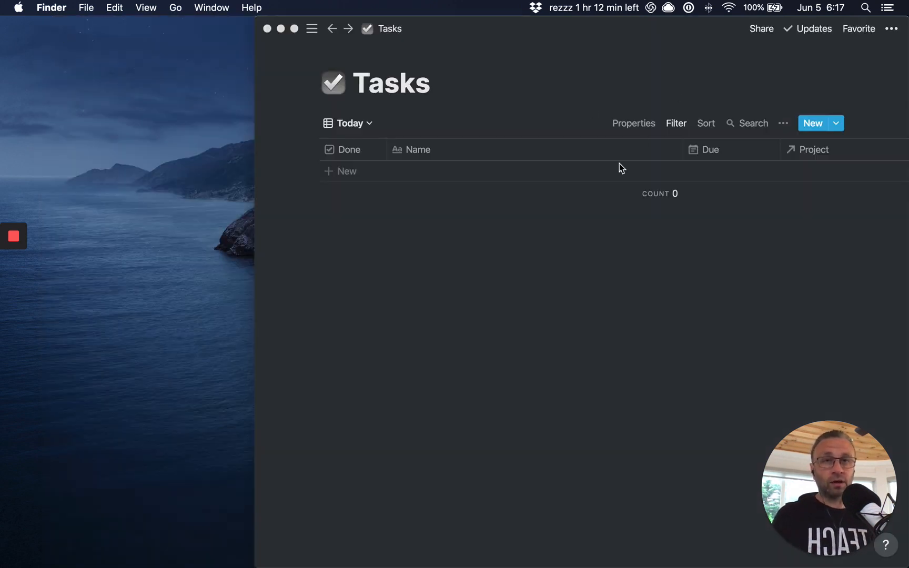
mouse_move(638, 364)
type("S")
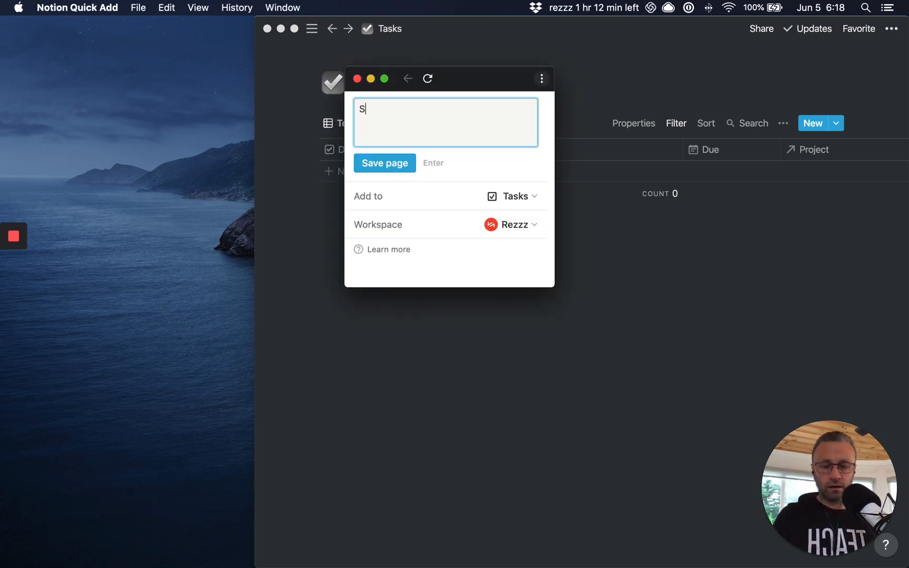
Enter the task 'Send out an email on Tuesday' and save it to Tasks
type("end out")
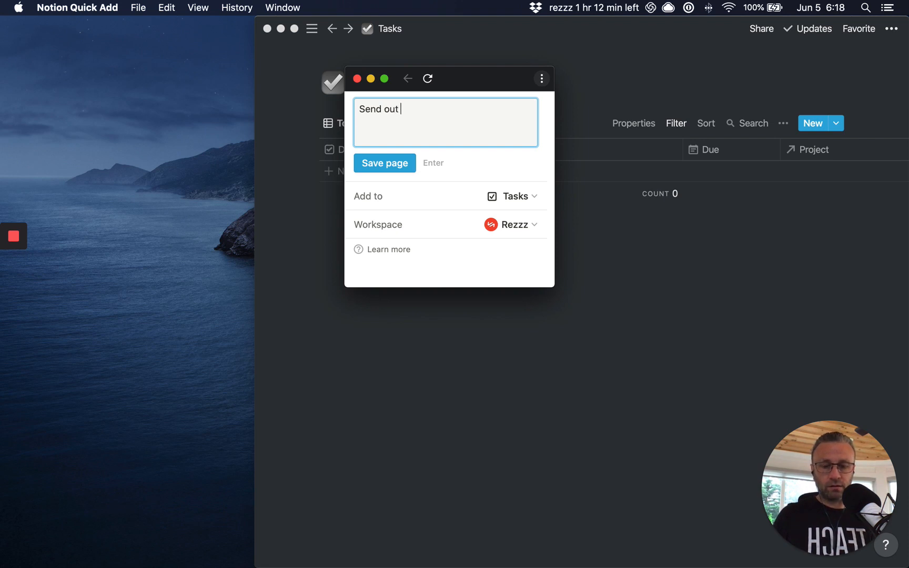
type("an email on Tu")
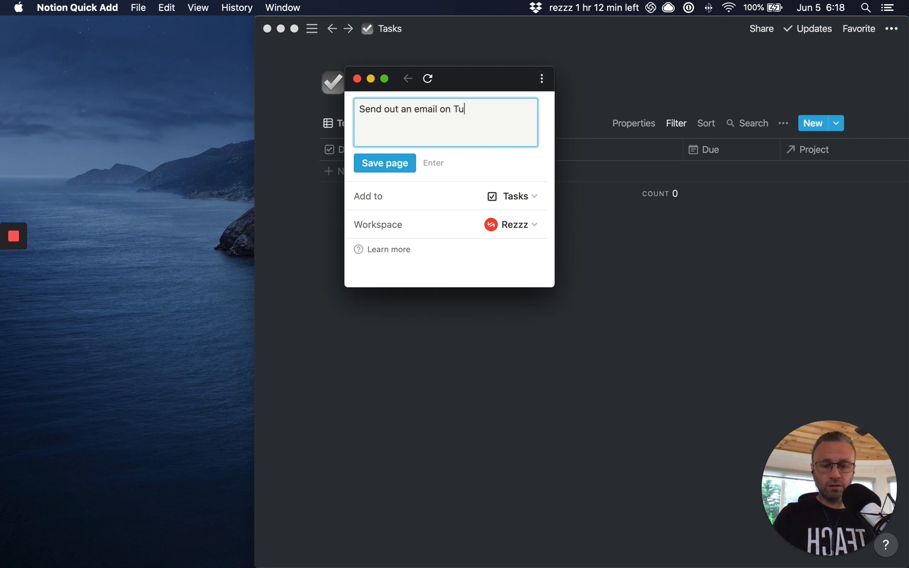
type("esday")
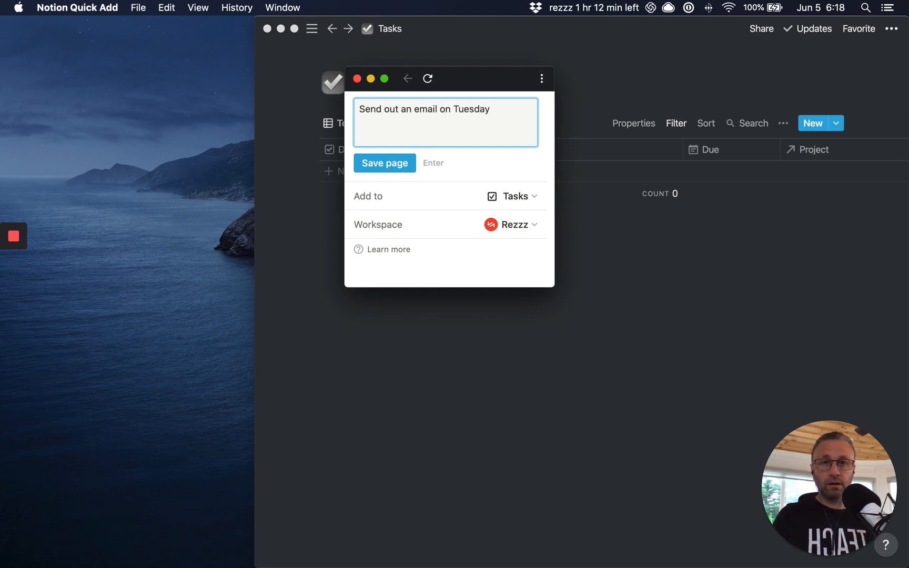
mouse_move(500, 240)
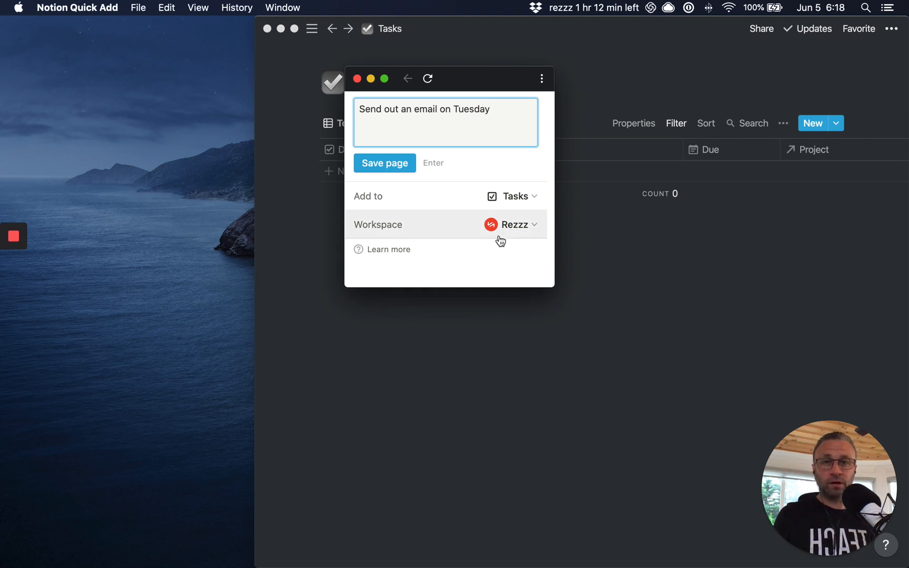
left_click(384, 163)
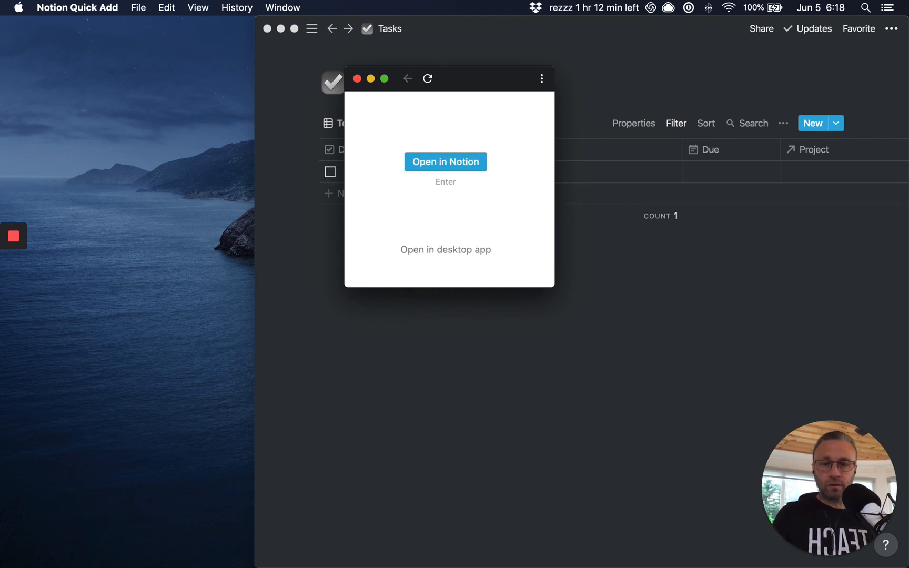